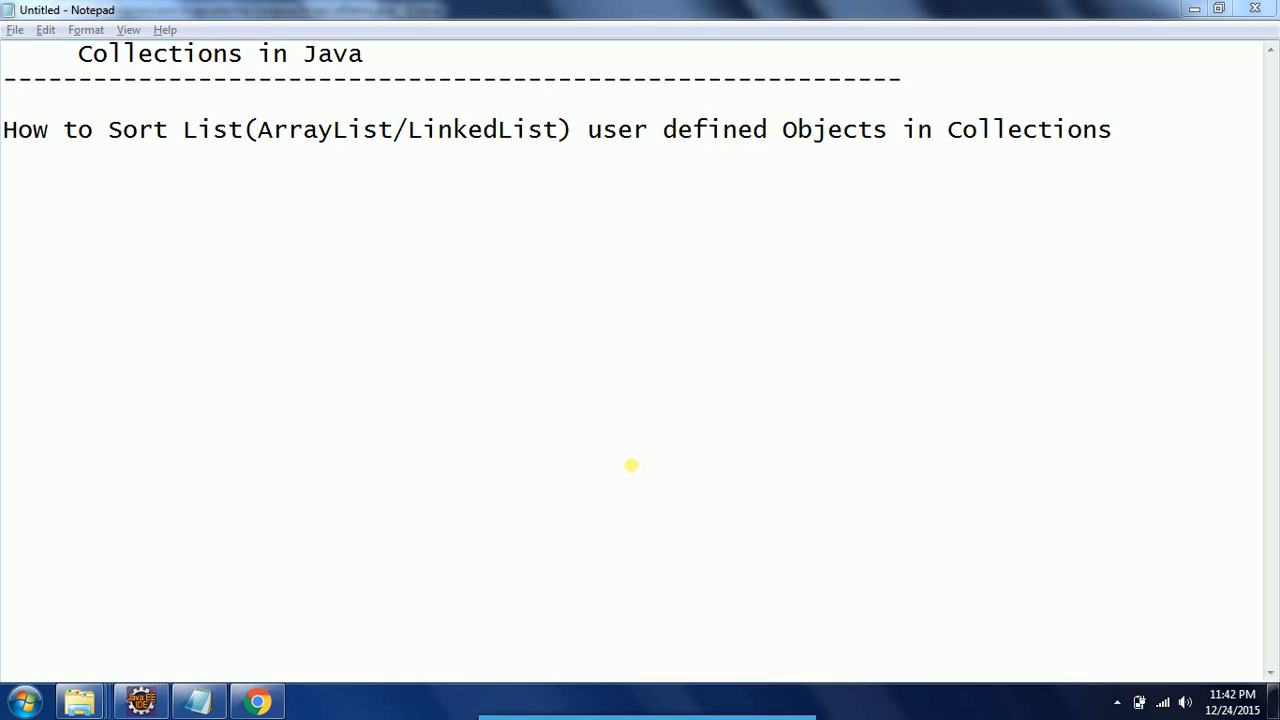
mouse_move(460, 304)
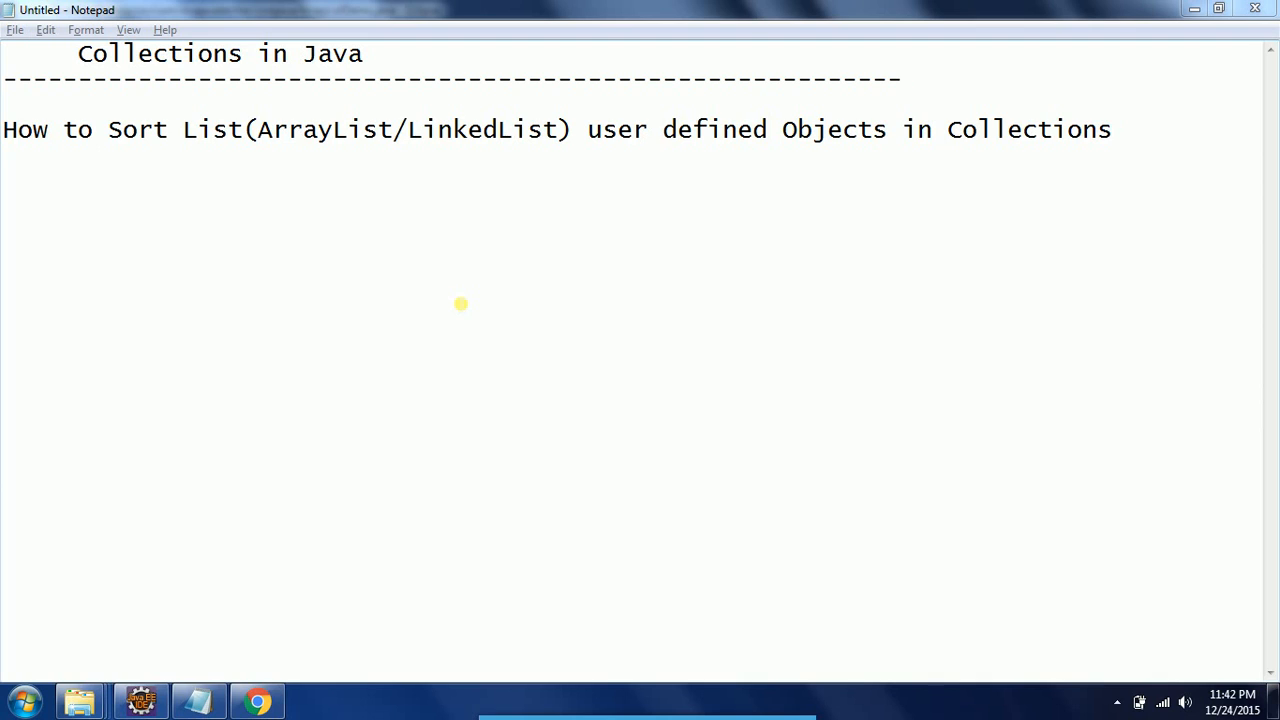
Switch from the Notepad notes to the ArrayListDemo code in Eclipse.
click(140, 694)
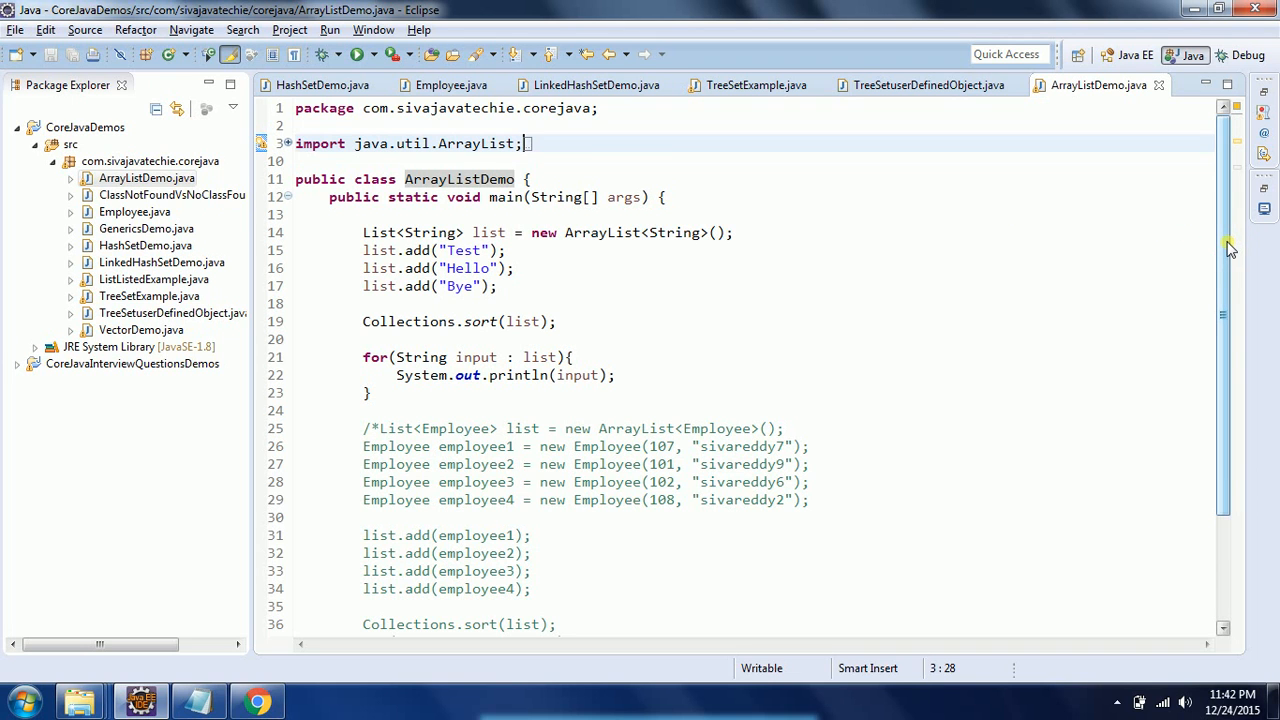
Comment out Collections.sort(list) for the String list and dismiss the context menu.
scroll(down, 3)
text(//  )
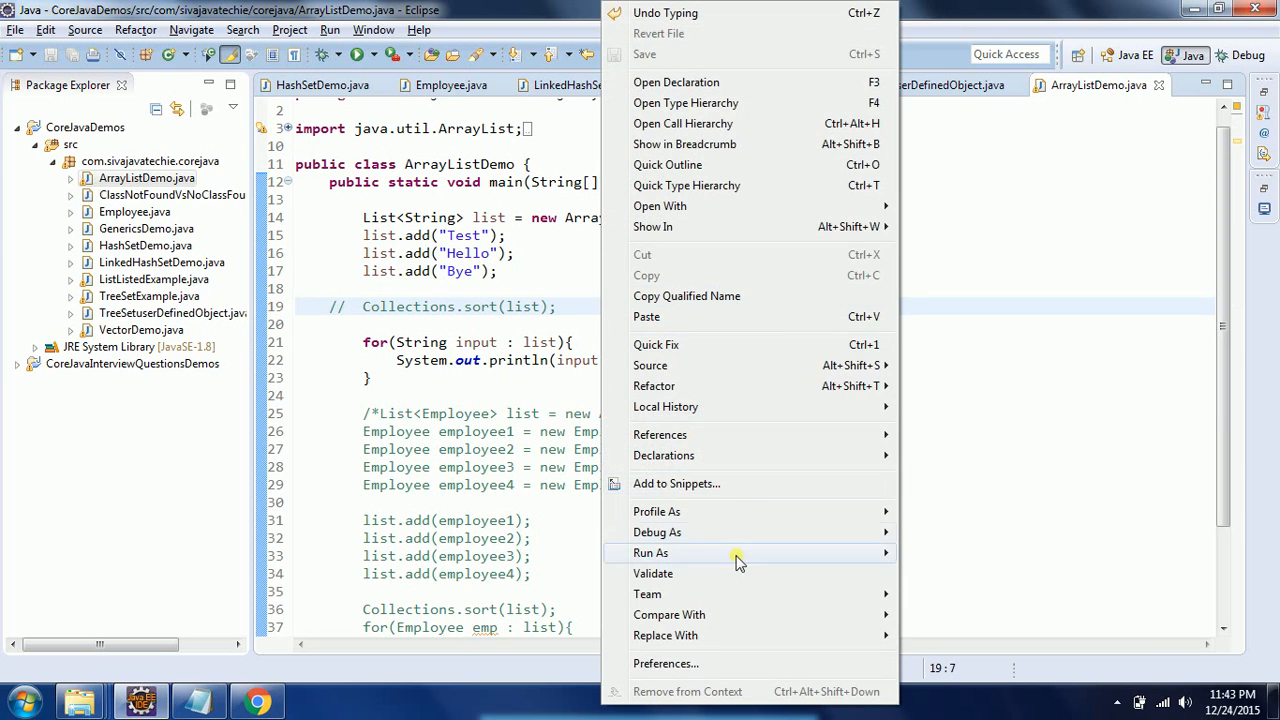
key(Escape)
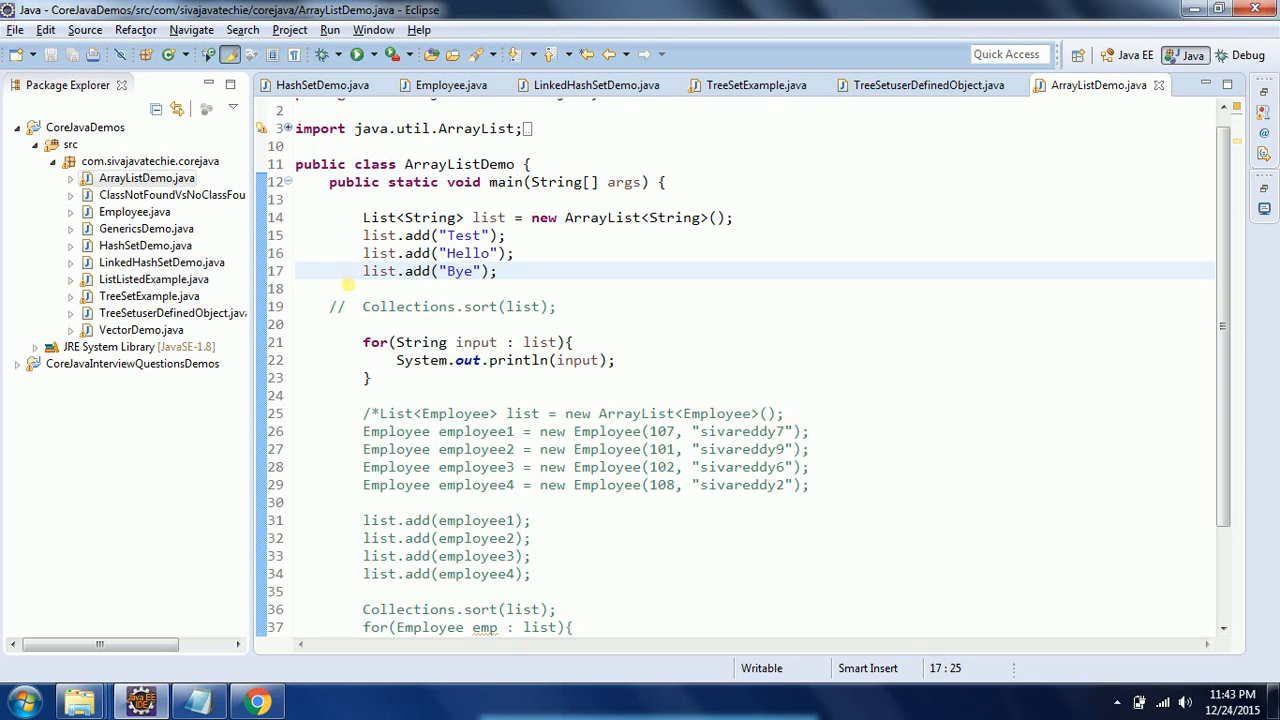
mouse_move(410, 288)
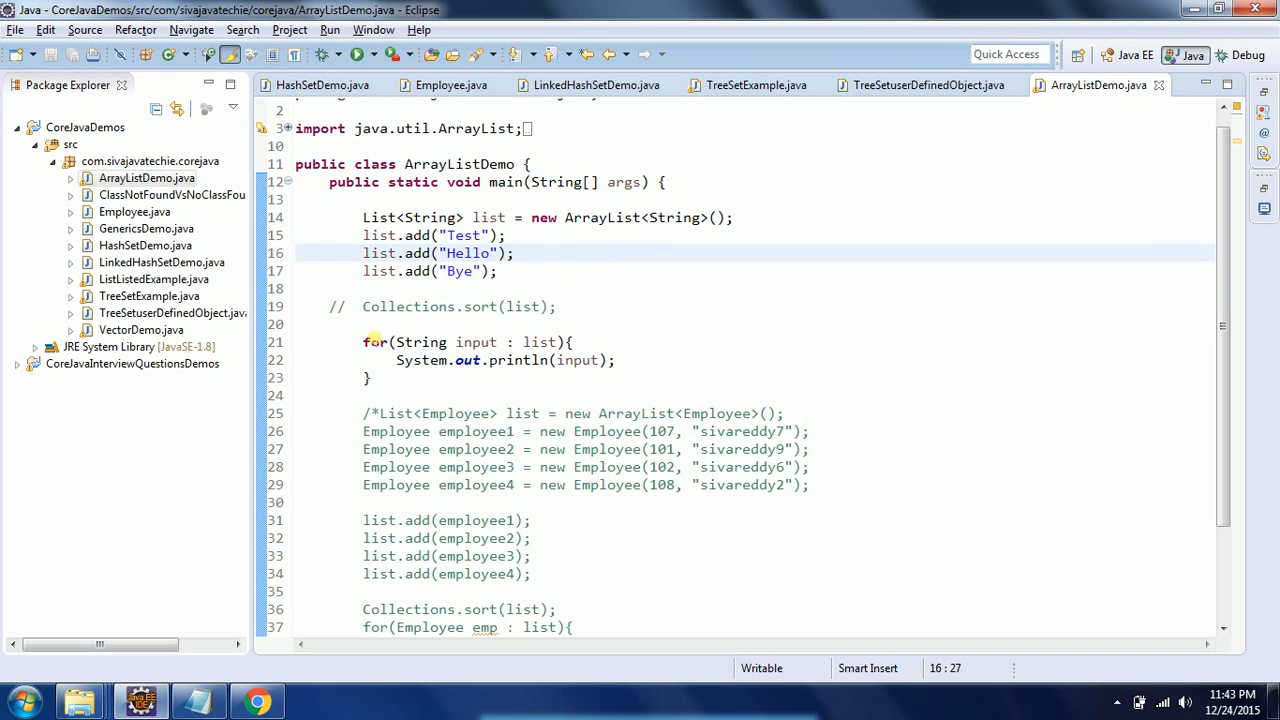
Uncomment the Collections.sort call on the String list.
click(348, 306)
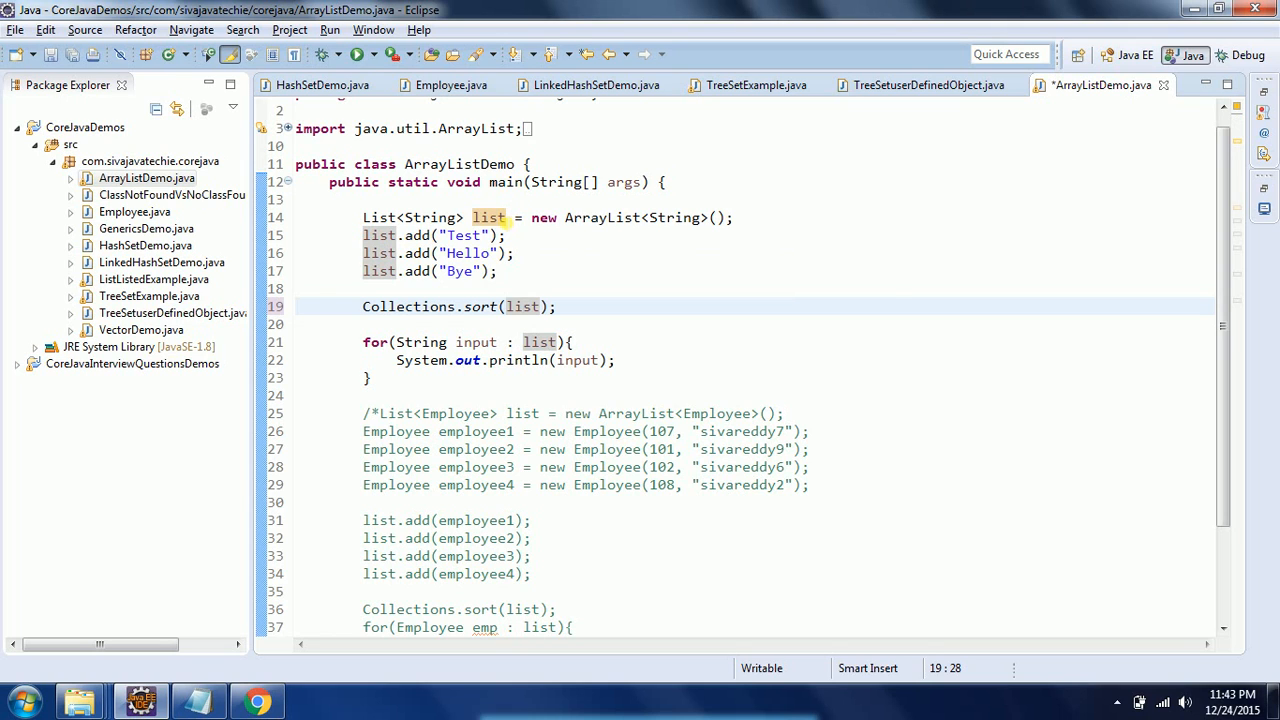
mouse_move(488, 216)
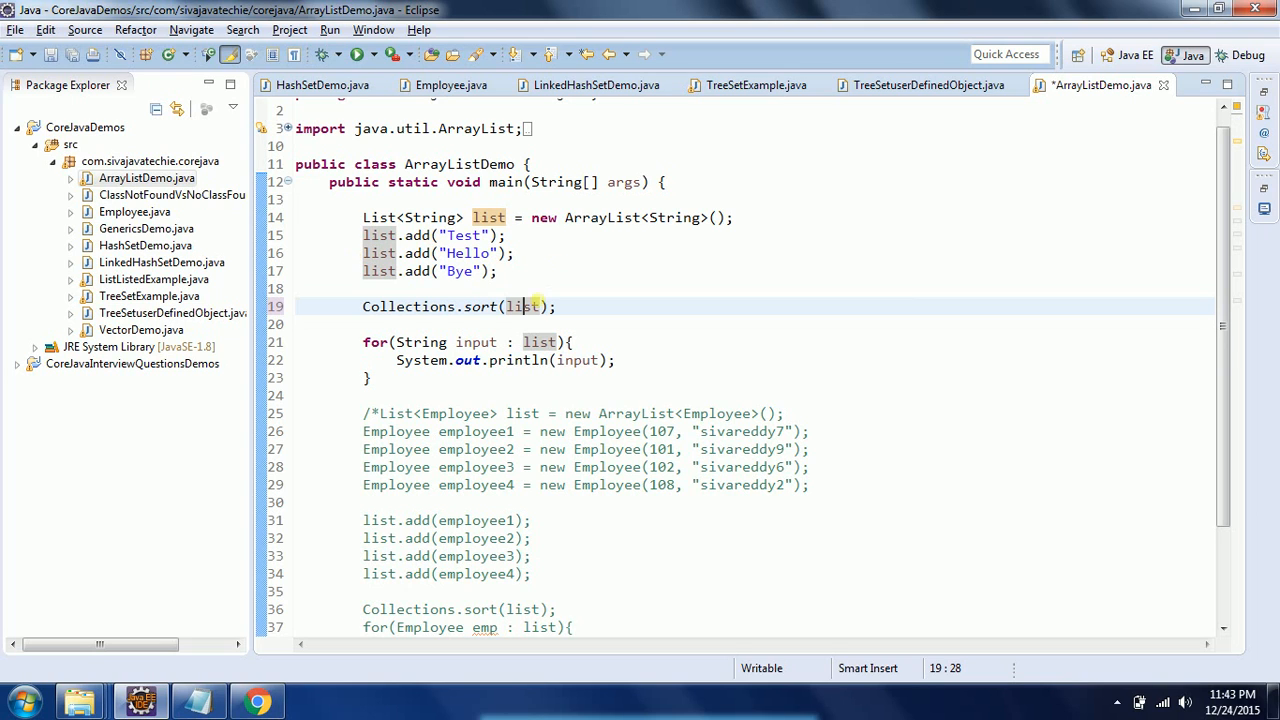
mouse_move(528, 306)
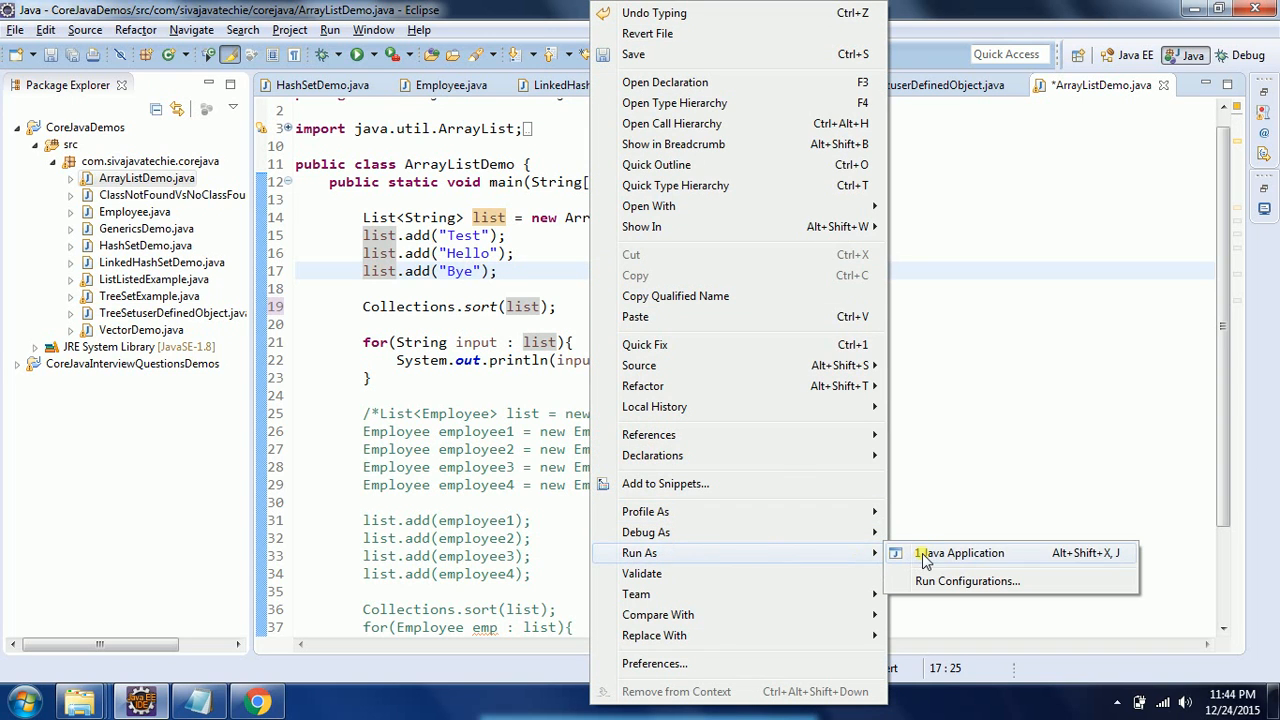
Run ArrayListDemo as a Java application, printing Bye, Hello, Test in sorted order.
click(964, 552)
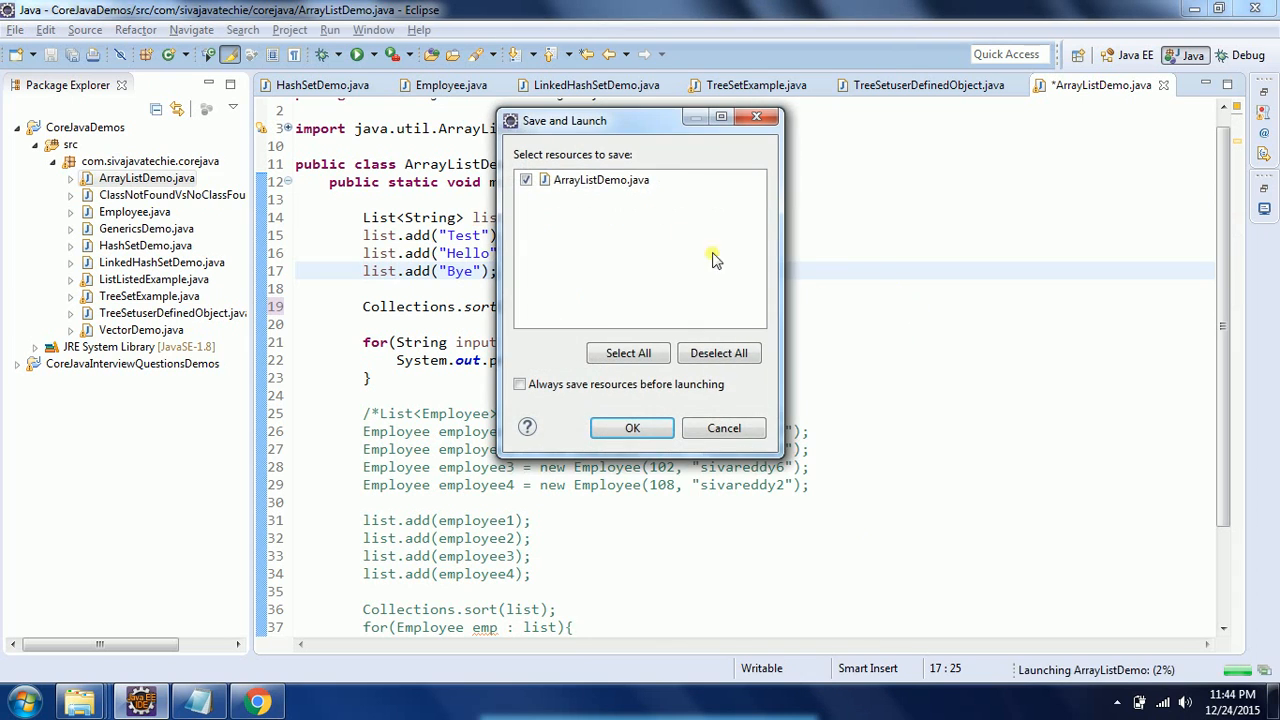
click(632, 428)
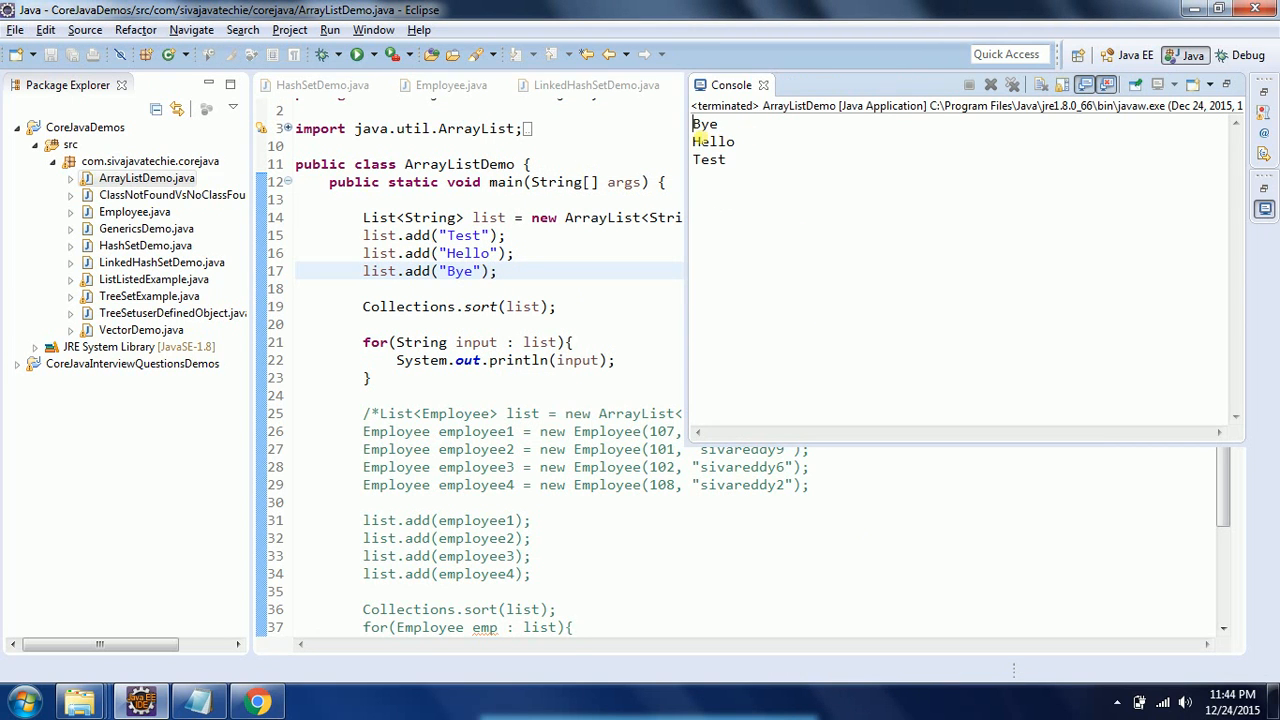
drag(694, 124, 718, 140)
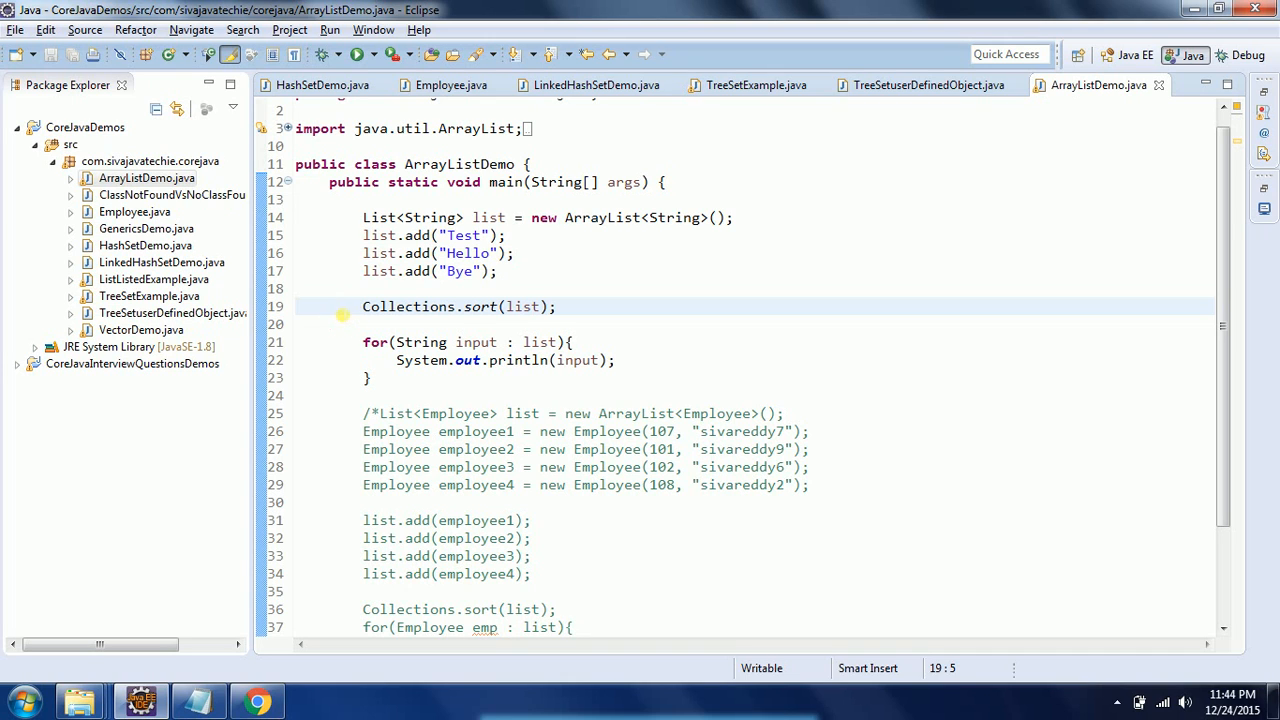
Block-comment the String sort call and print loop, then save the file.
drag(362, 306, 370, 376)
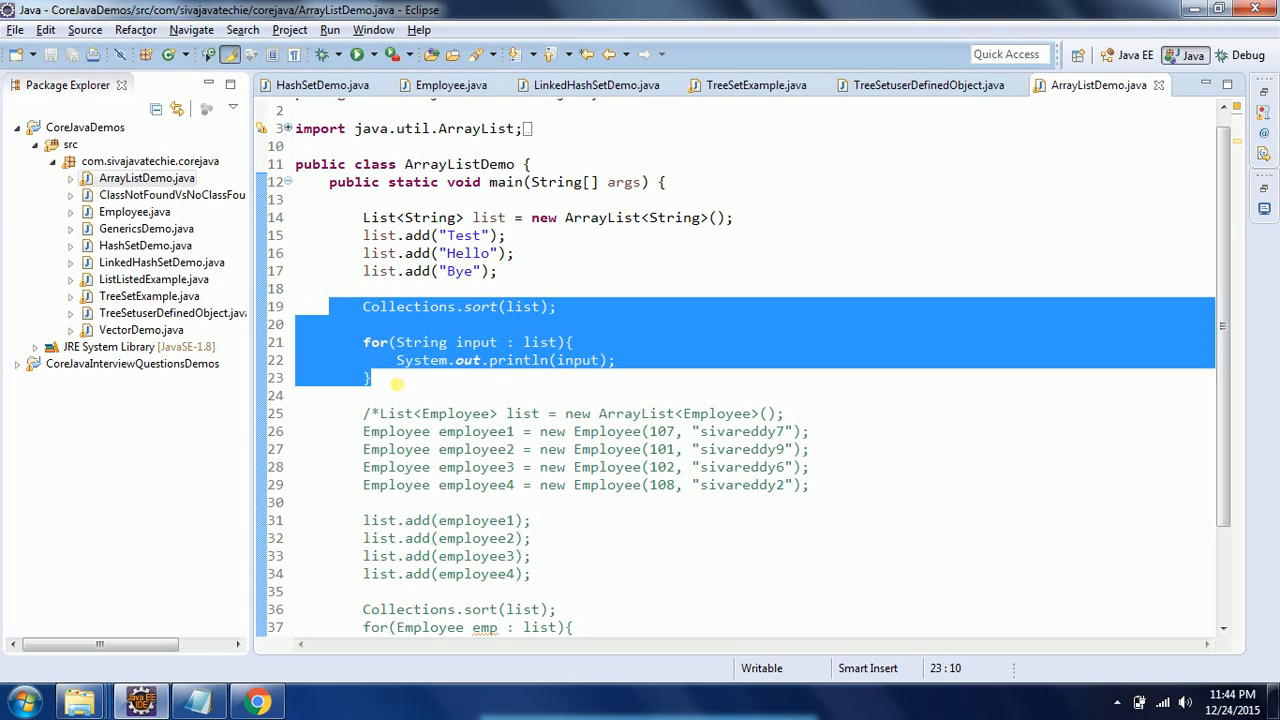
key(Ctrl+Shift+/)
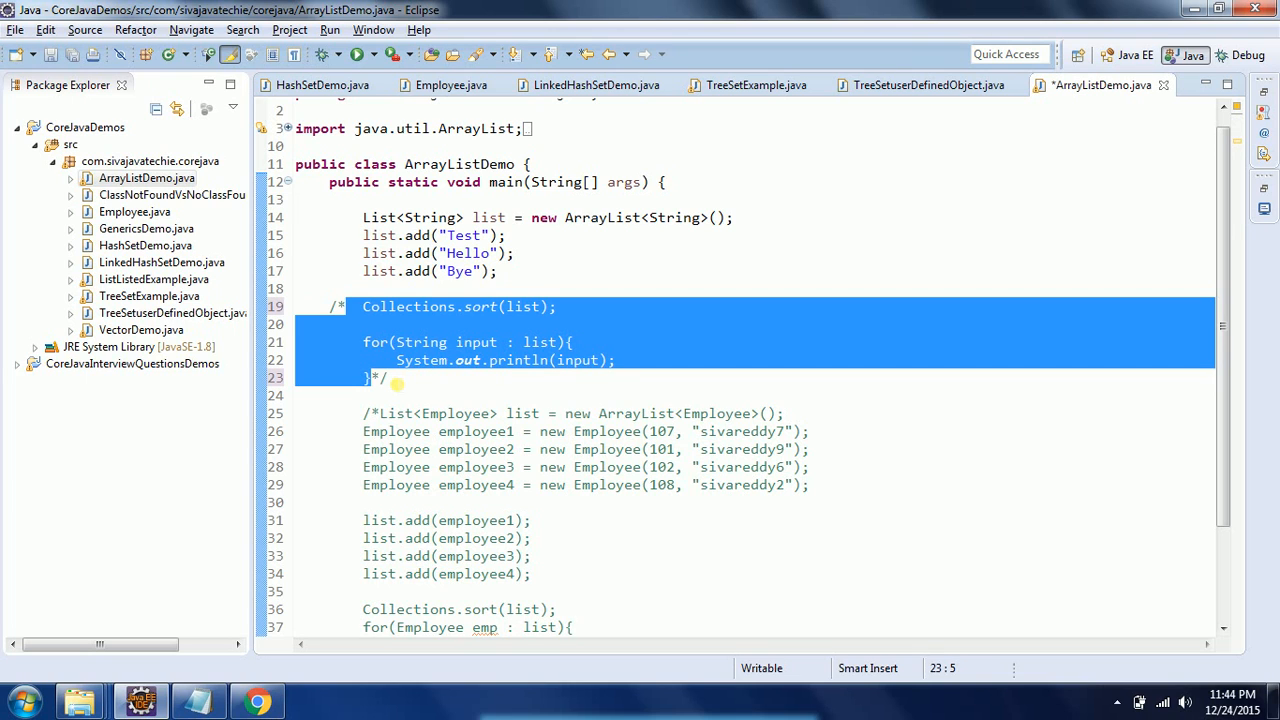
key(ctrl+s)
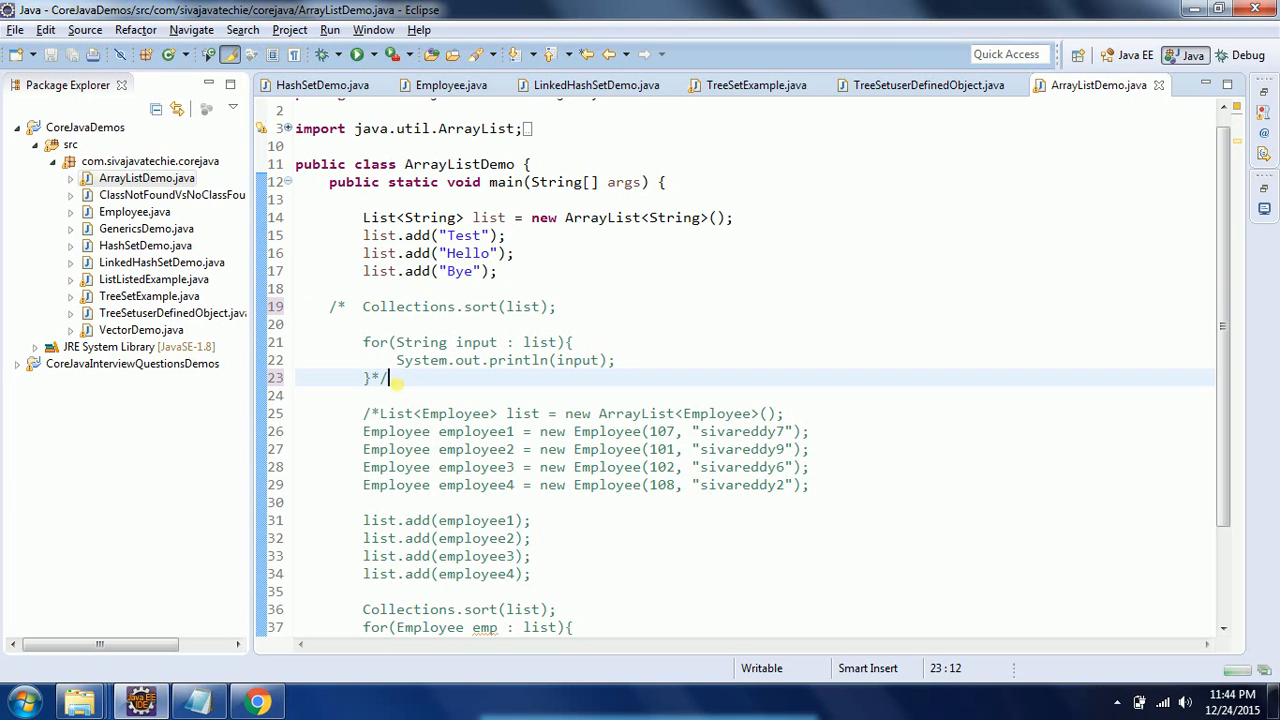
mouse_move(426, 296)
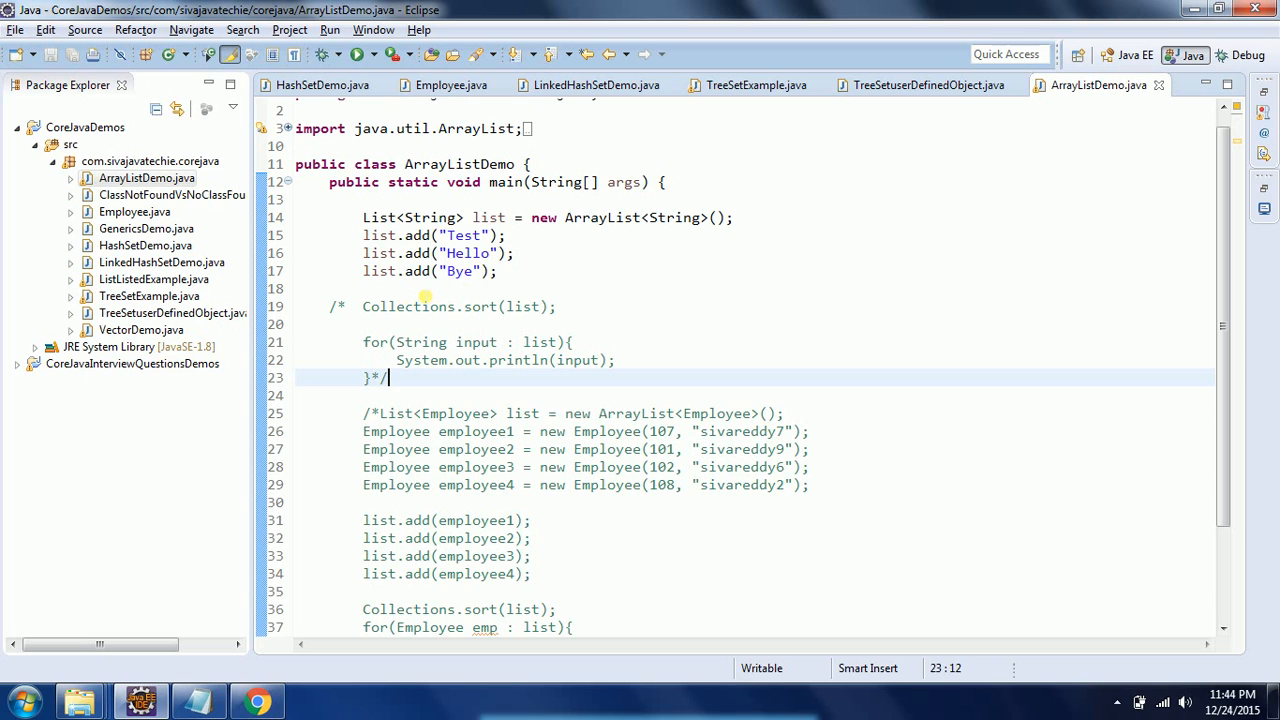
mouse_move(486, 336)
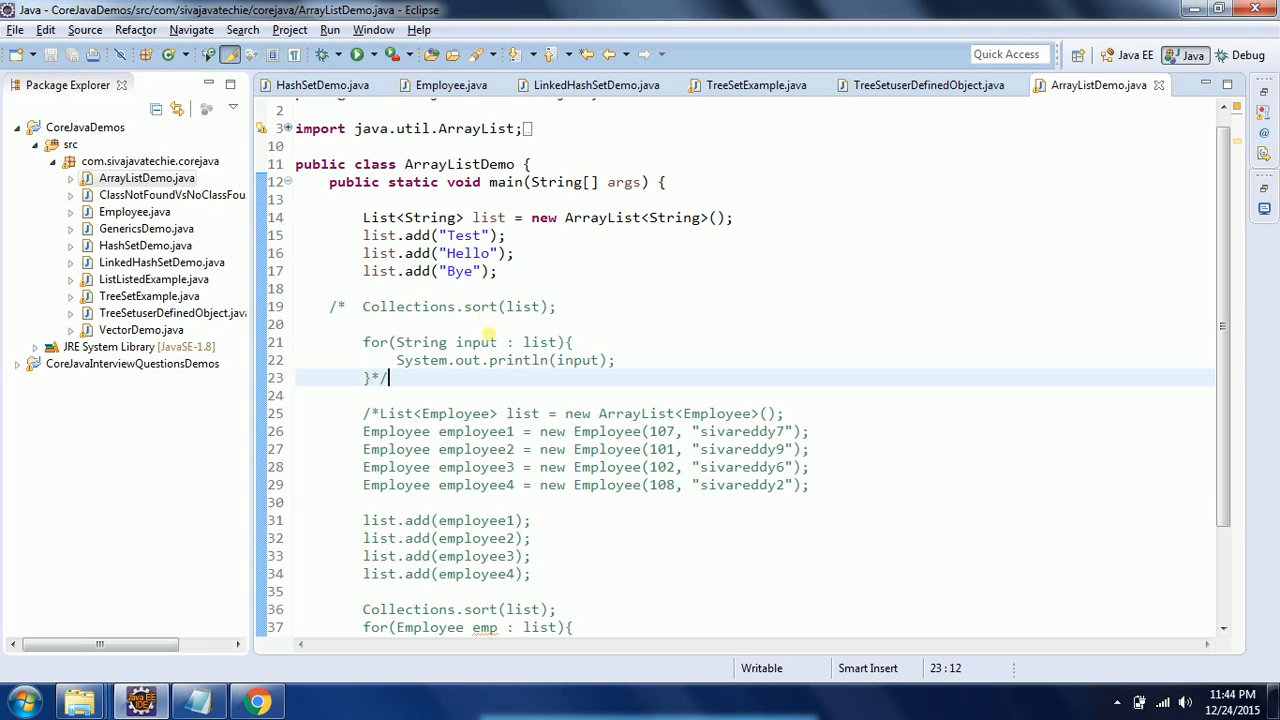
Uncomment the Employee list block and comment out the String list creation lines.
click(388, 412)
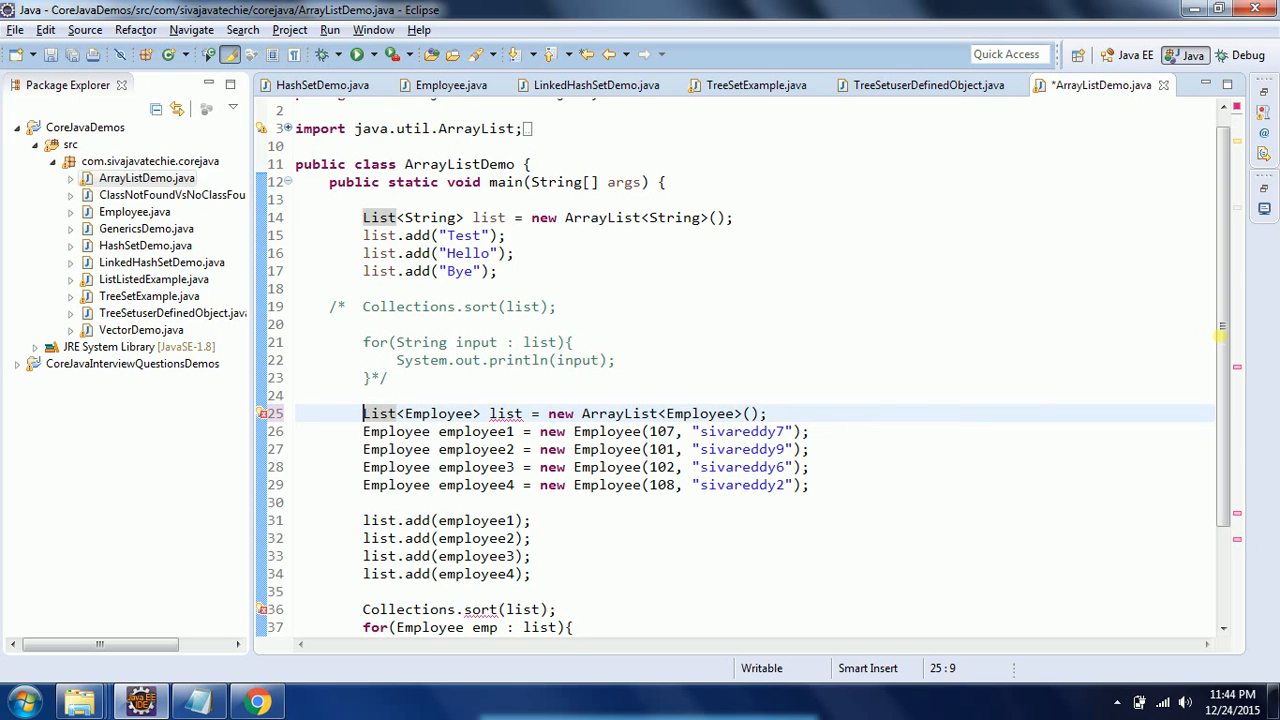
scroll(down, 3)
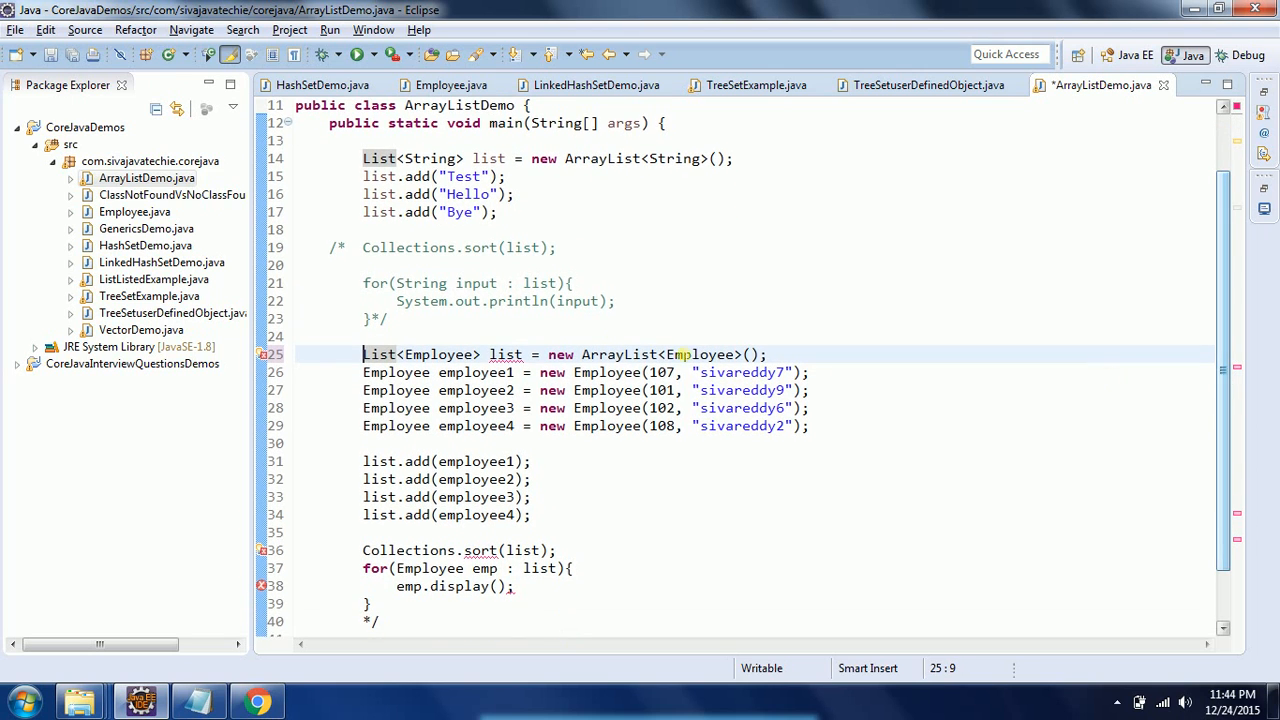
drag(362, 158, 496, 212)
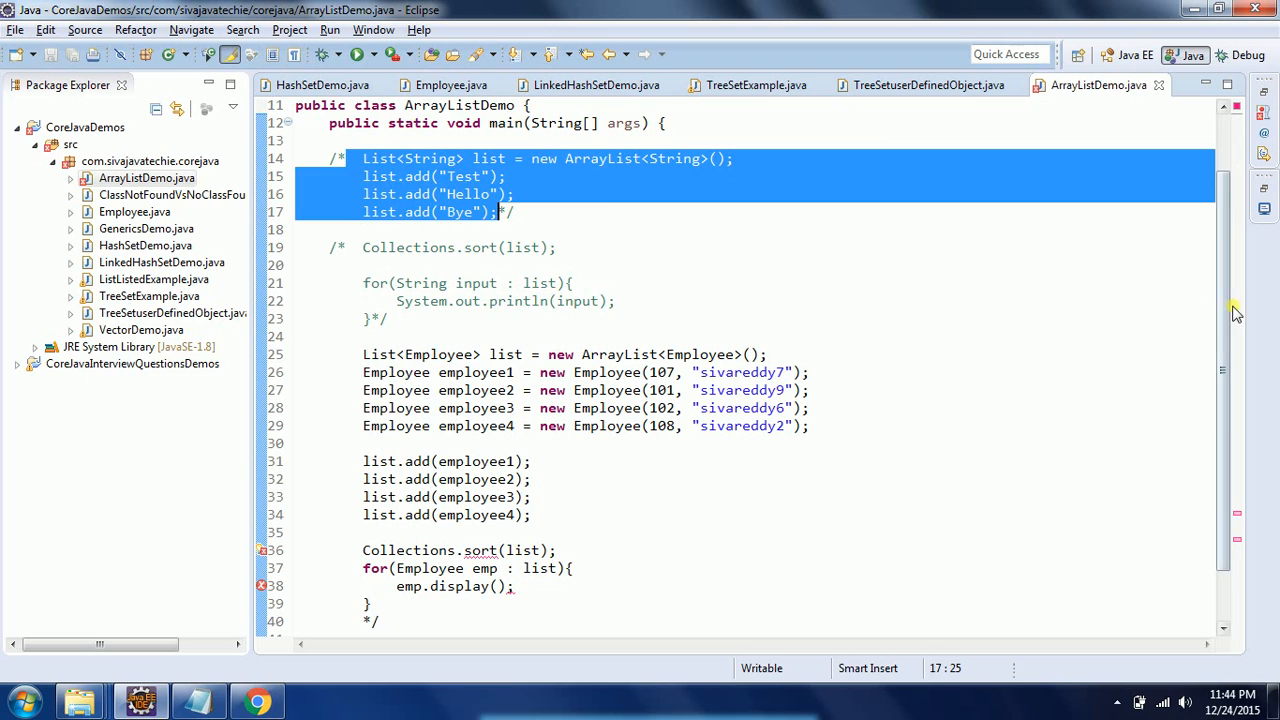
scroll(down, 3)
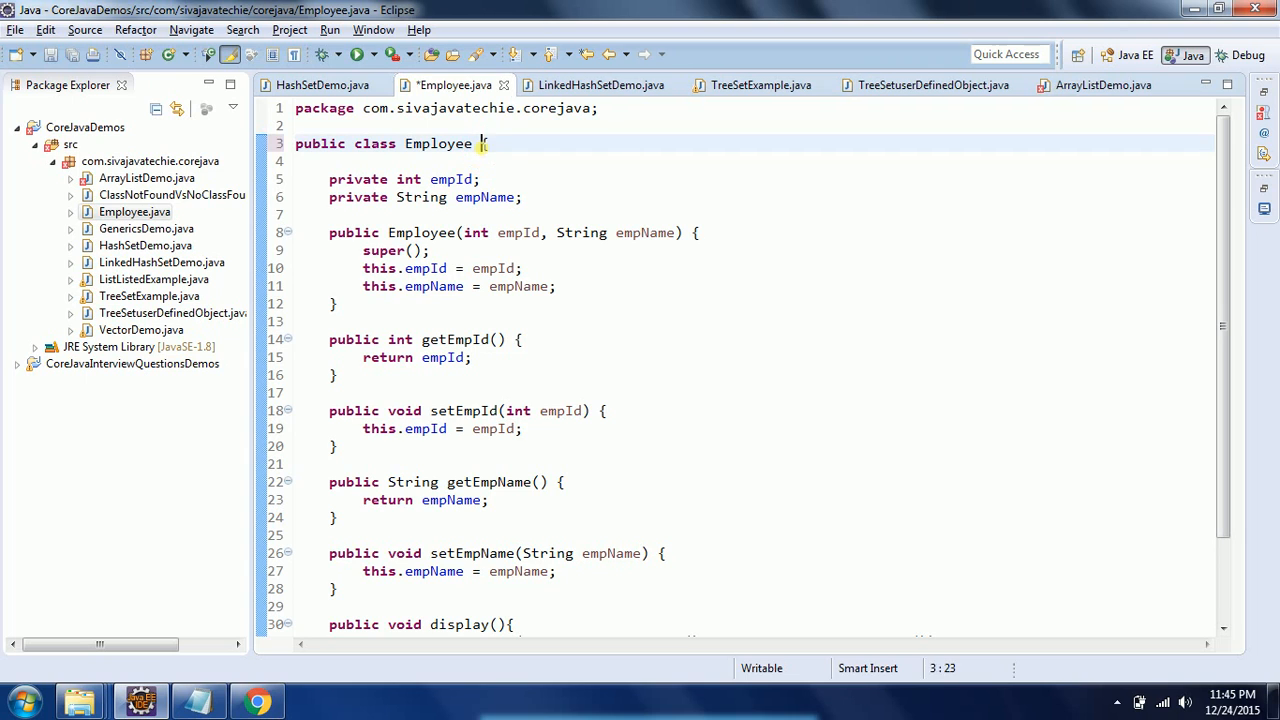
Make Employee implement Comparable<Employee> via content assist.
text(implements Comparable<T>)
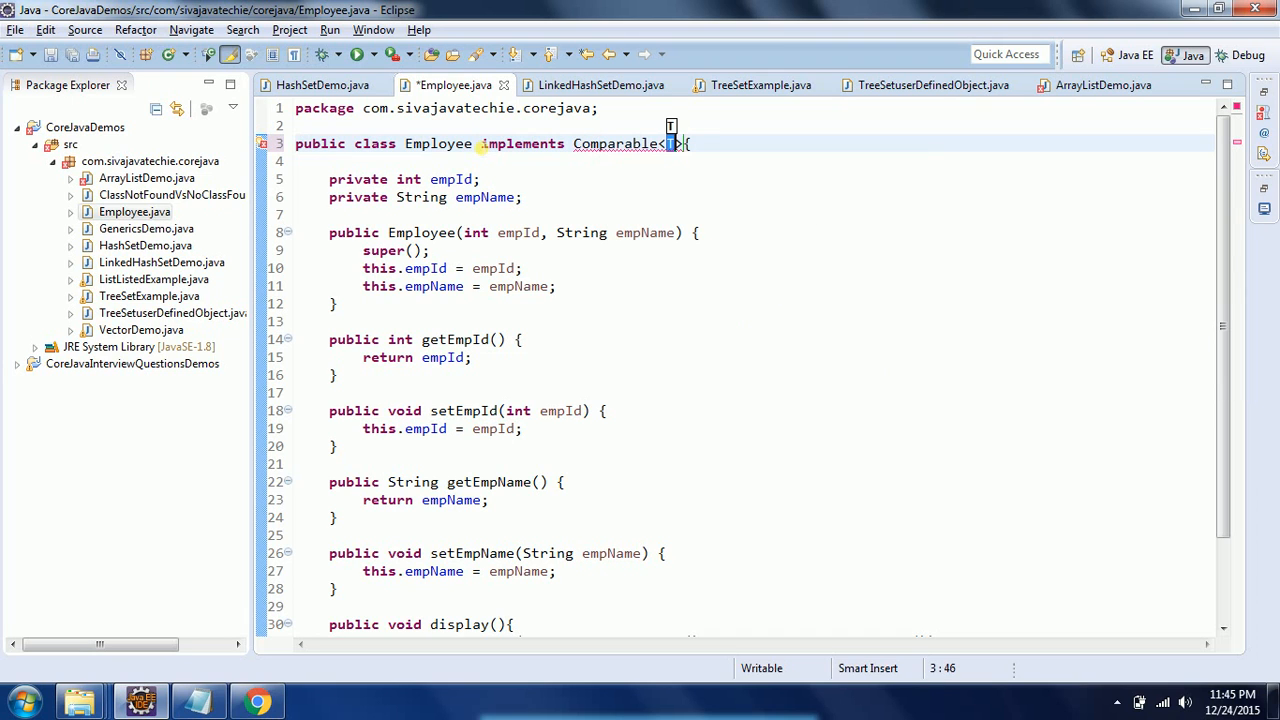
text(Em)
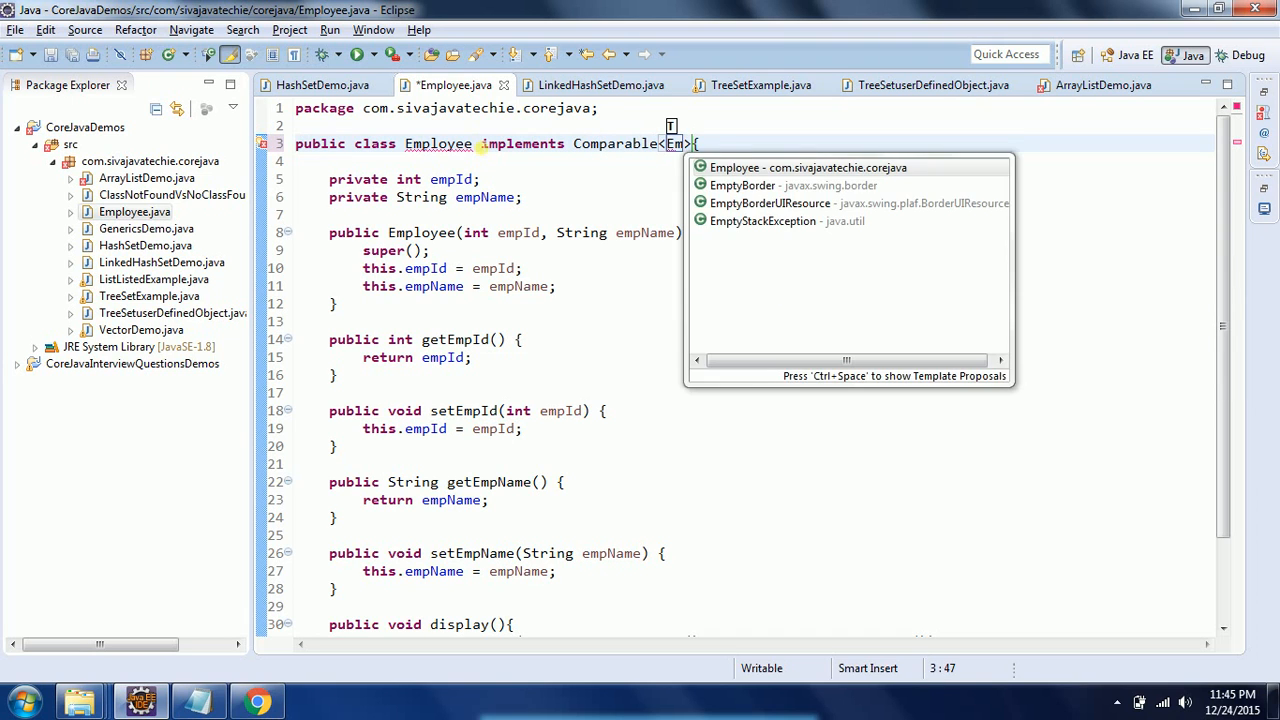
click(736, 168)
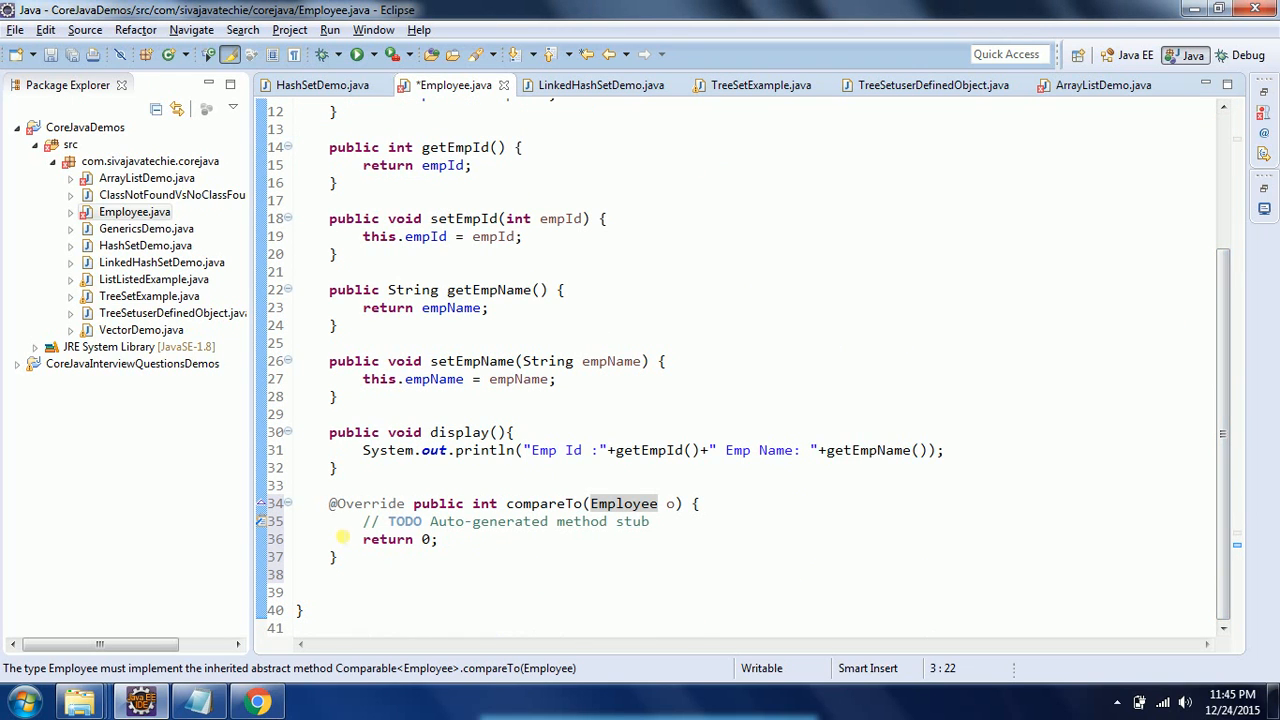
Replace the TODO with if(this.empId == emp.getEmpId()) return 0.
drag(364, 520, 648, 520)
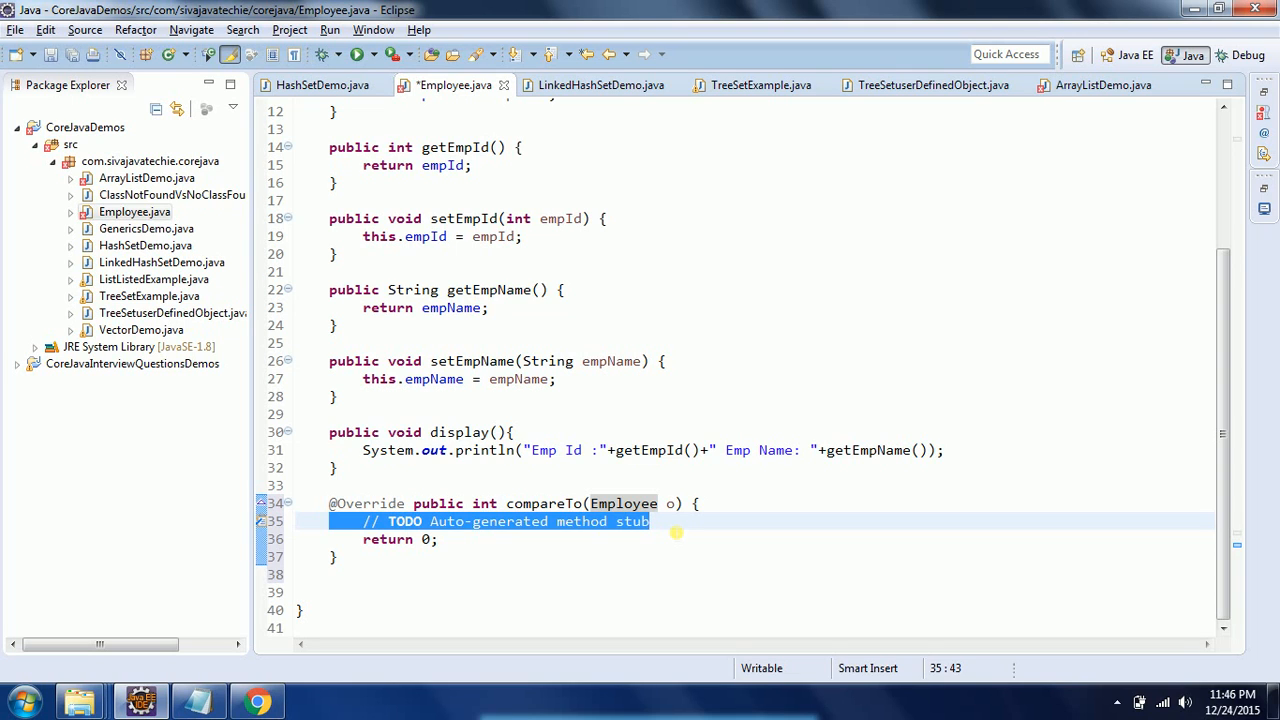
key(Delete)
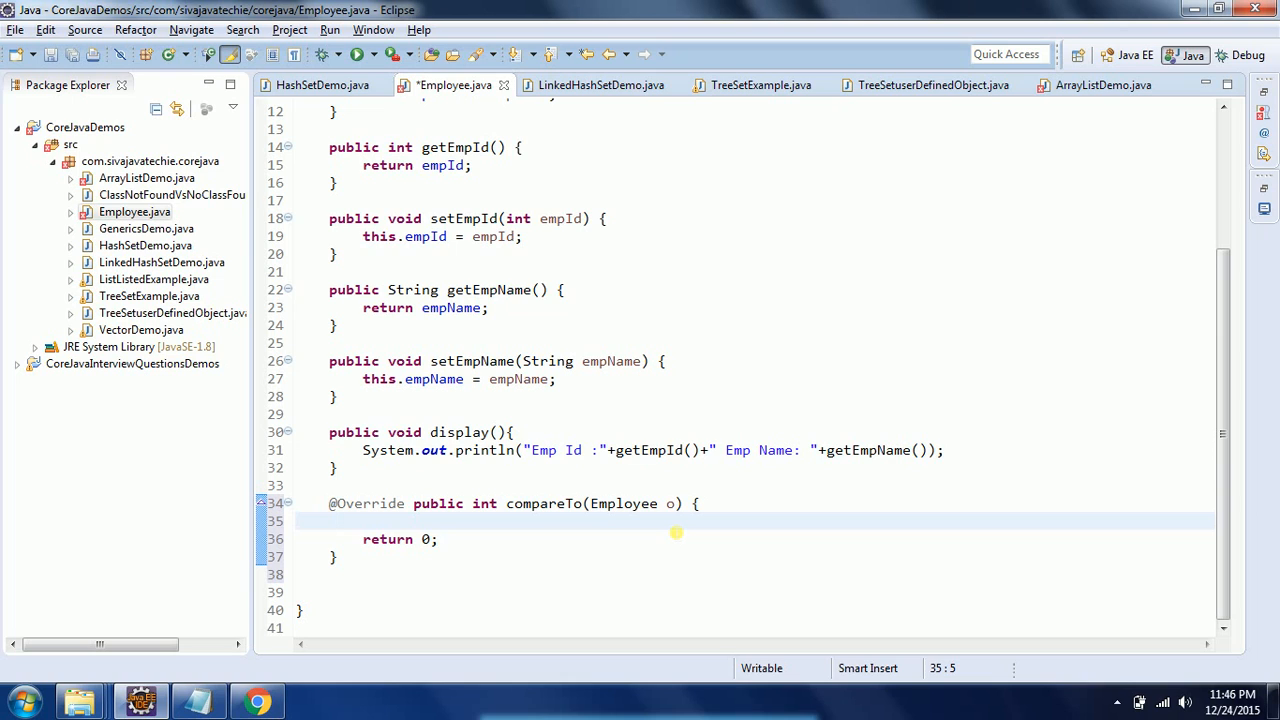
mouse_move(680, 516)
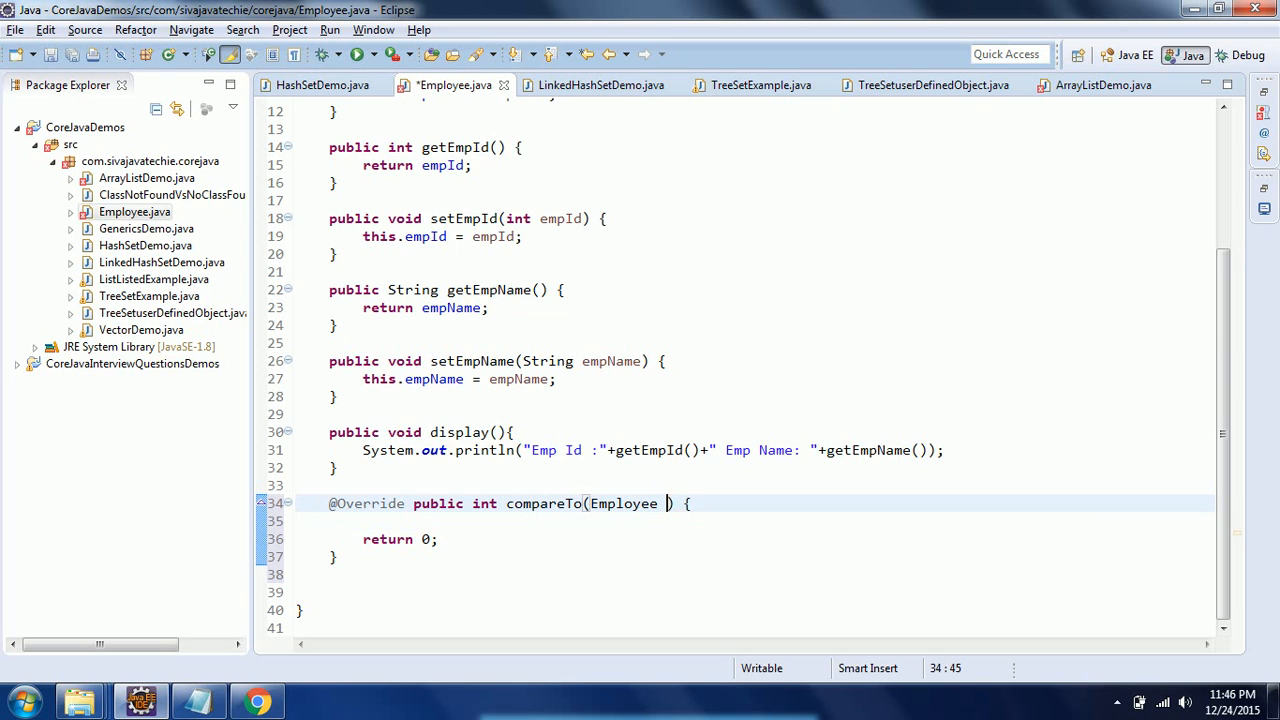
text(emp)
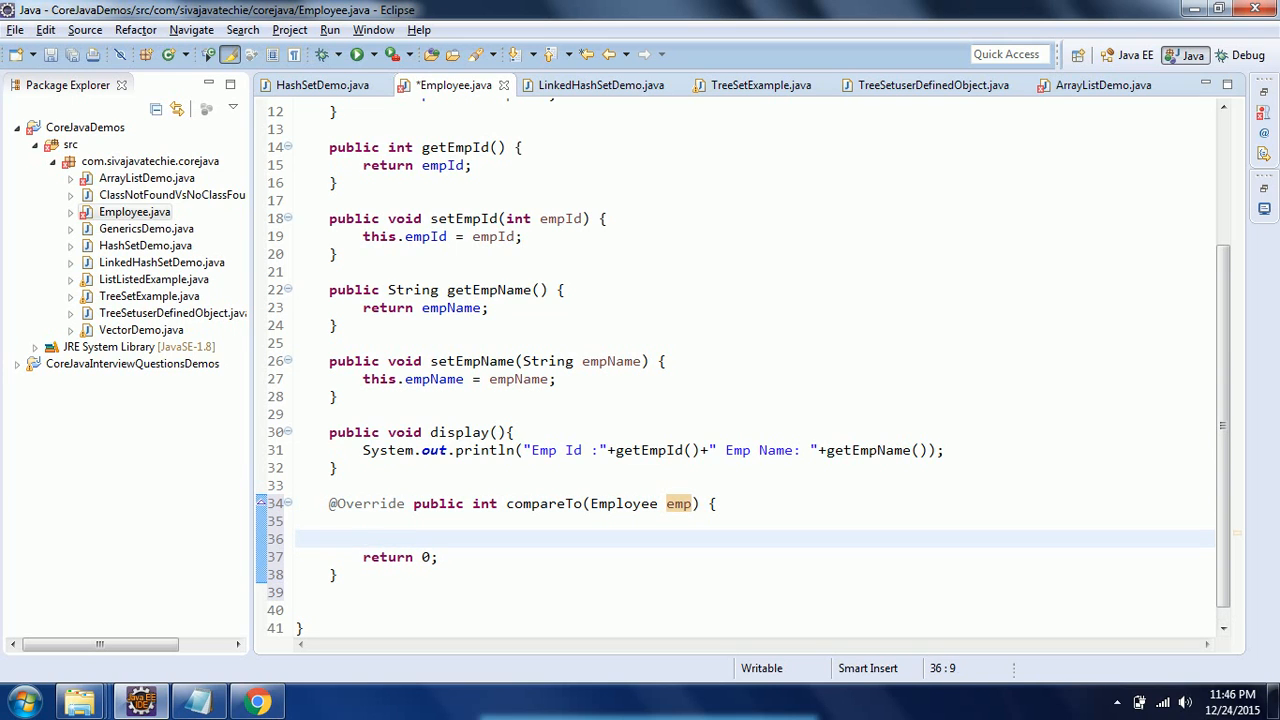
text(if())
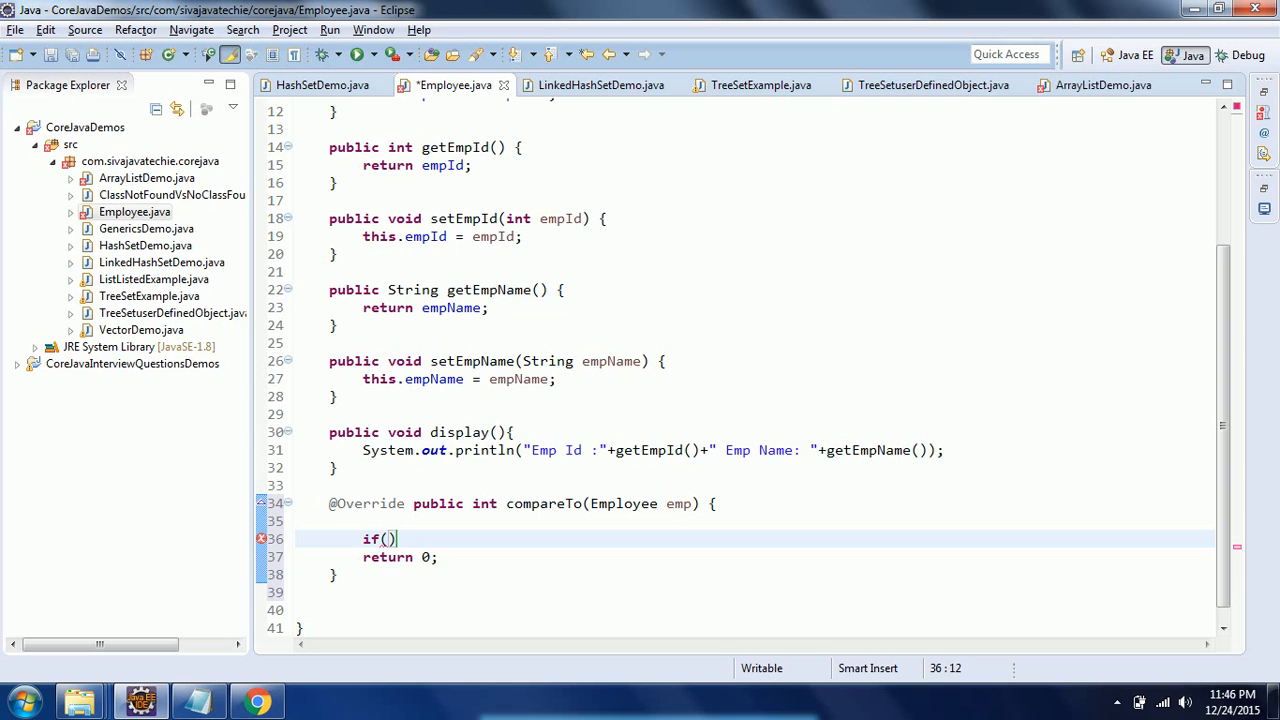
text(this.)
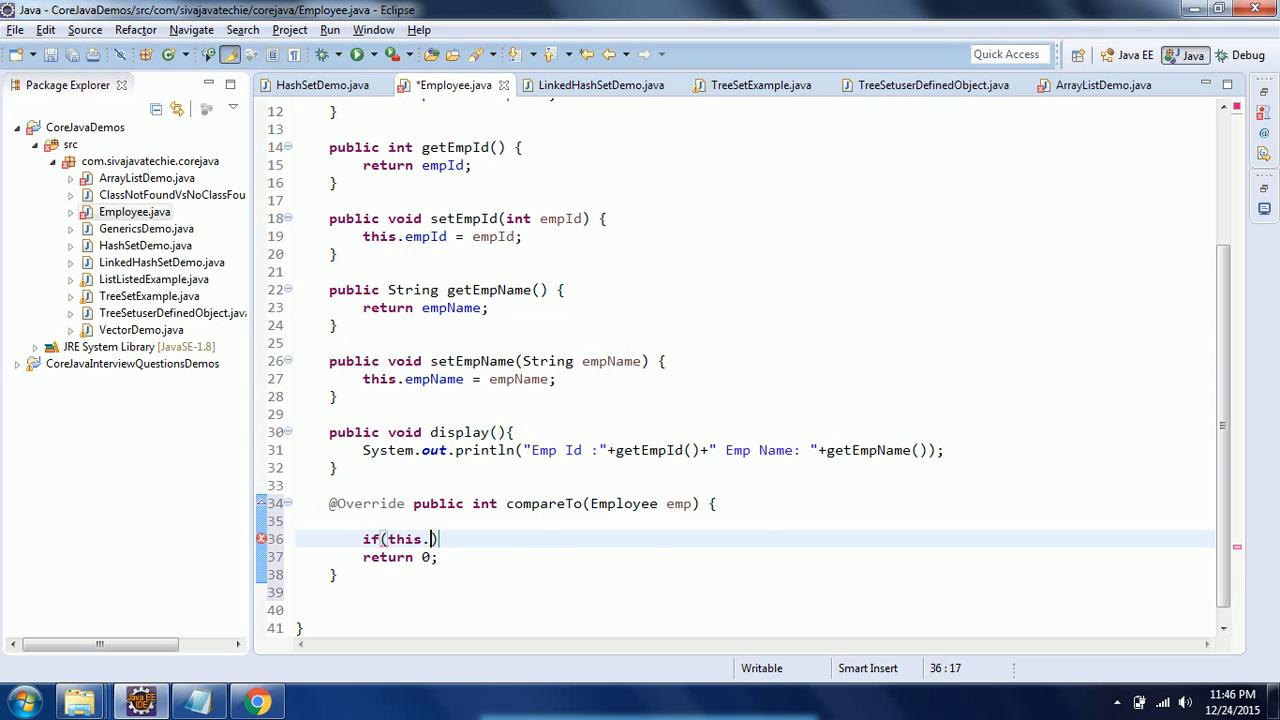
text(empId)
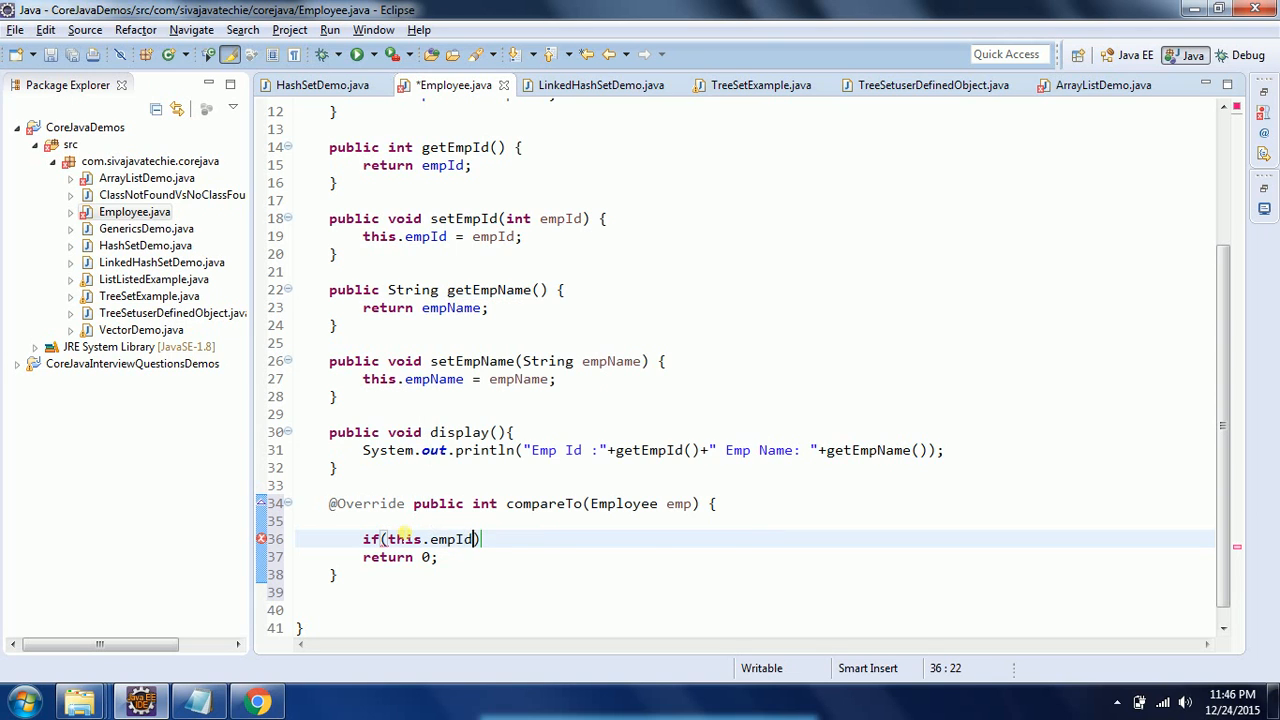
text(==)
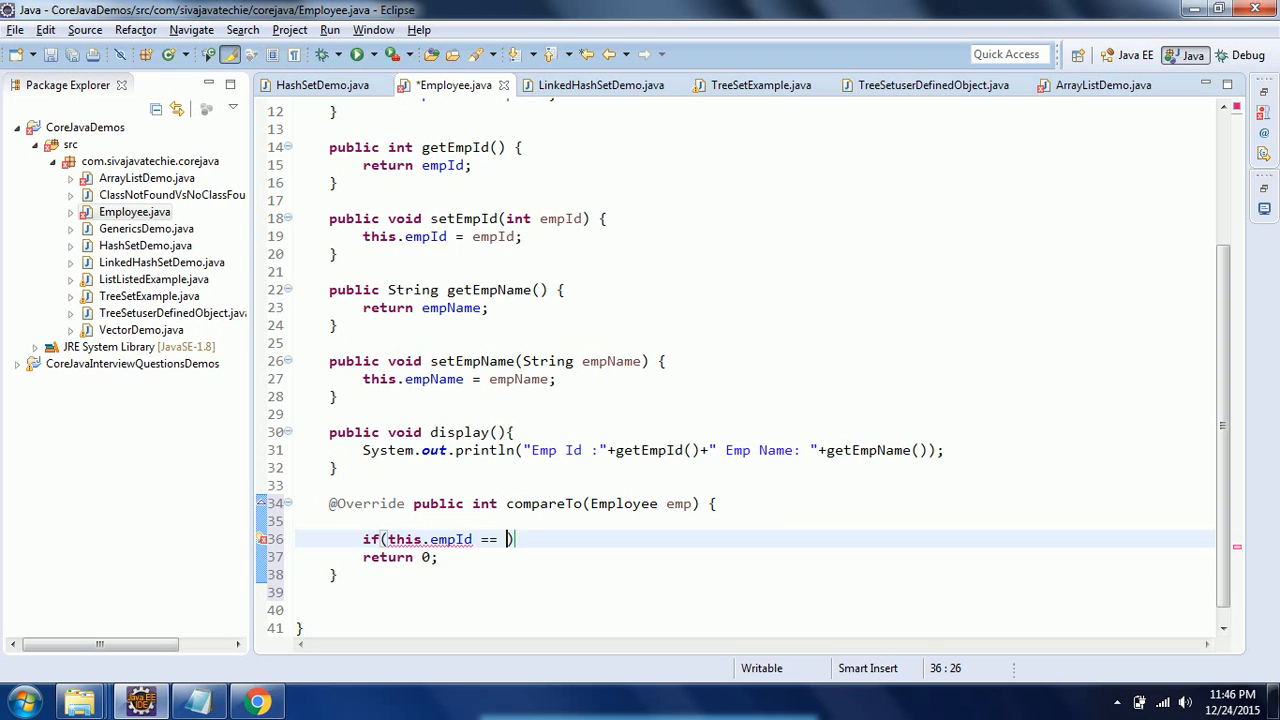
text(emp)
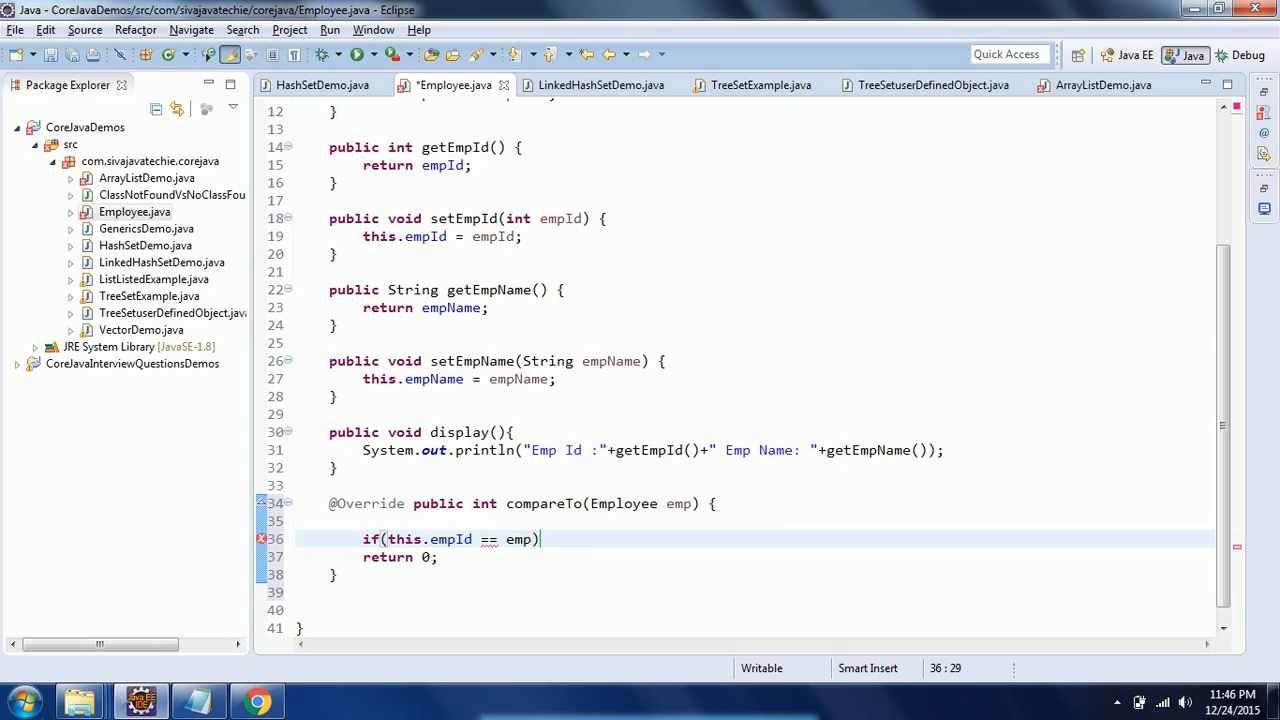
text(.getEmpId())
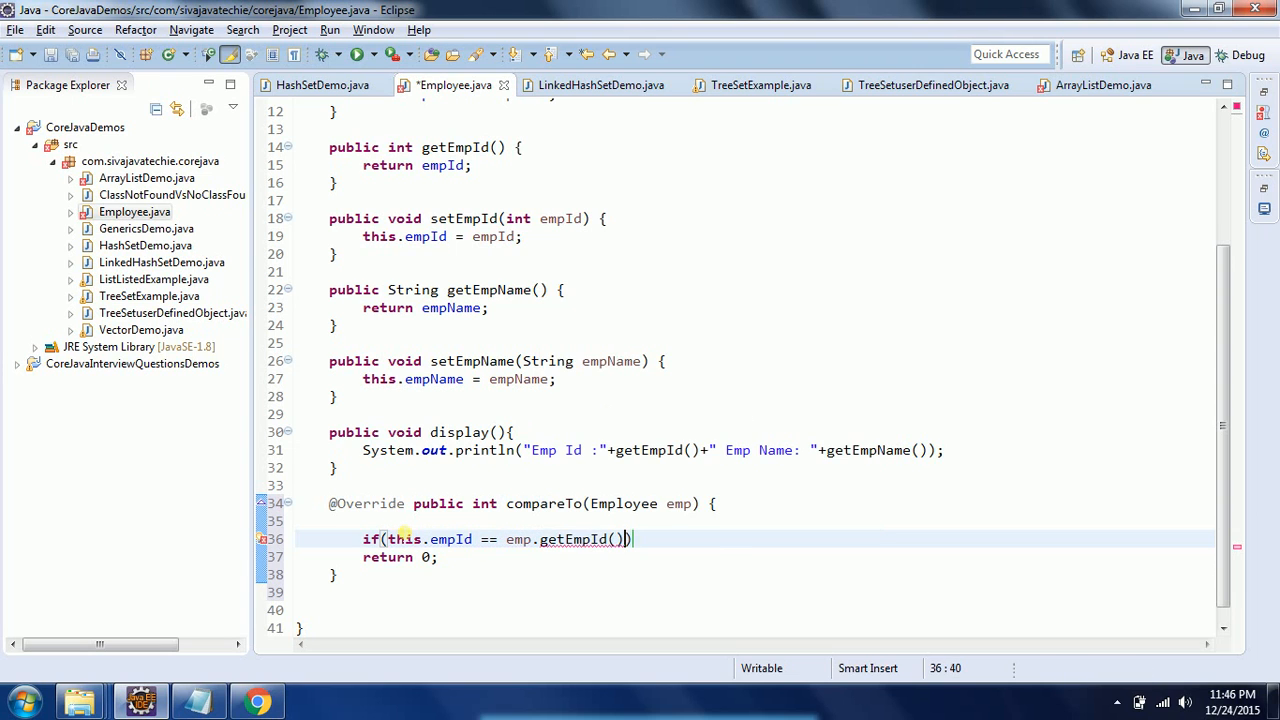
Add else if(this.empId > emp.getEmpId()) return 1; else -1; to compareTo.
click(438, 556)
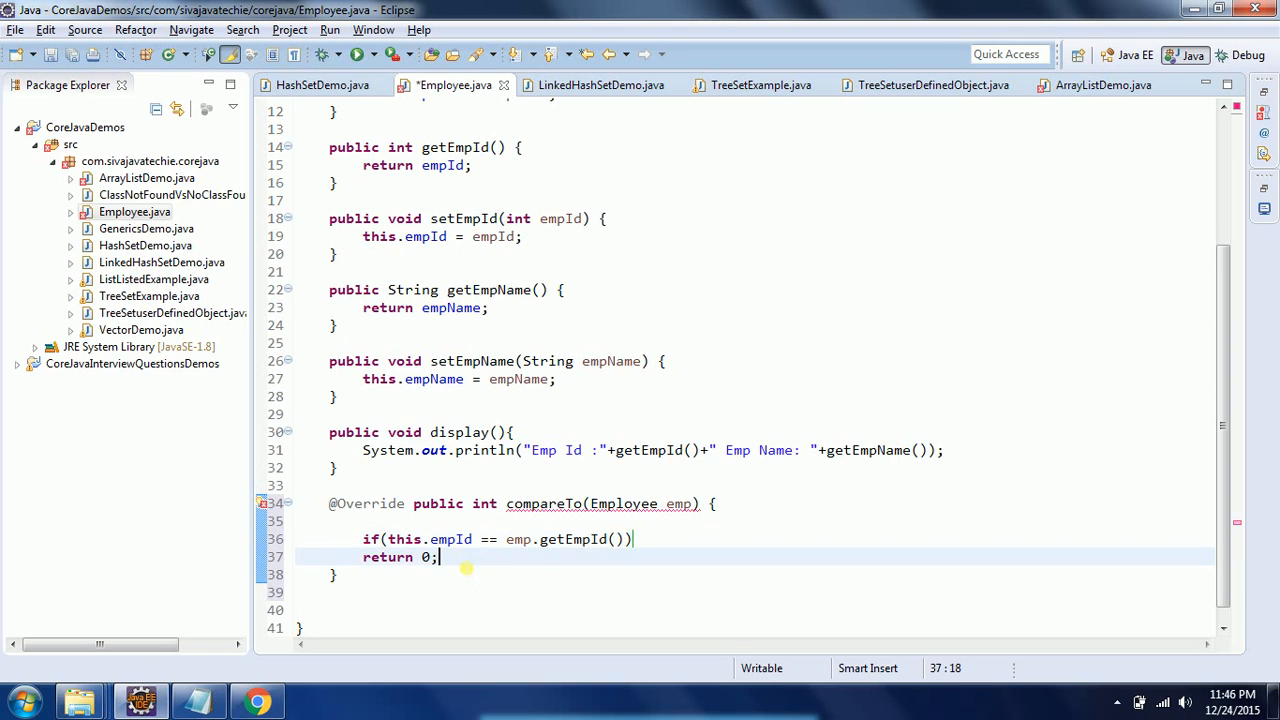
text(else i)
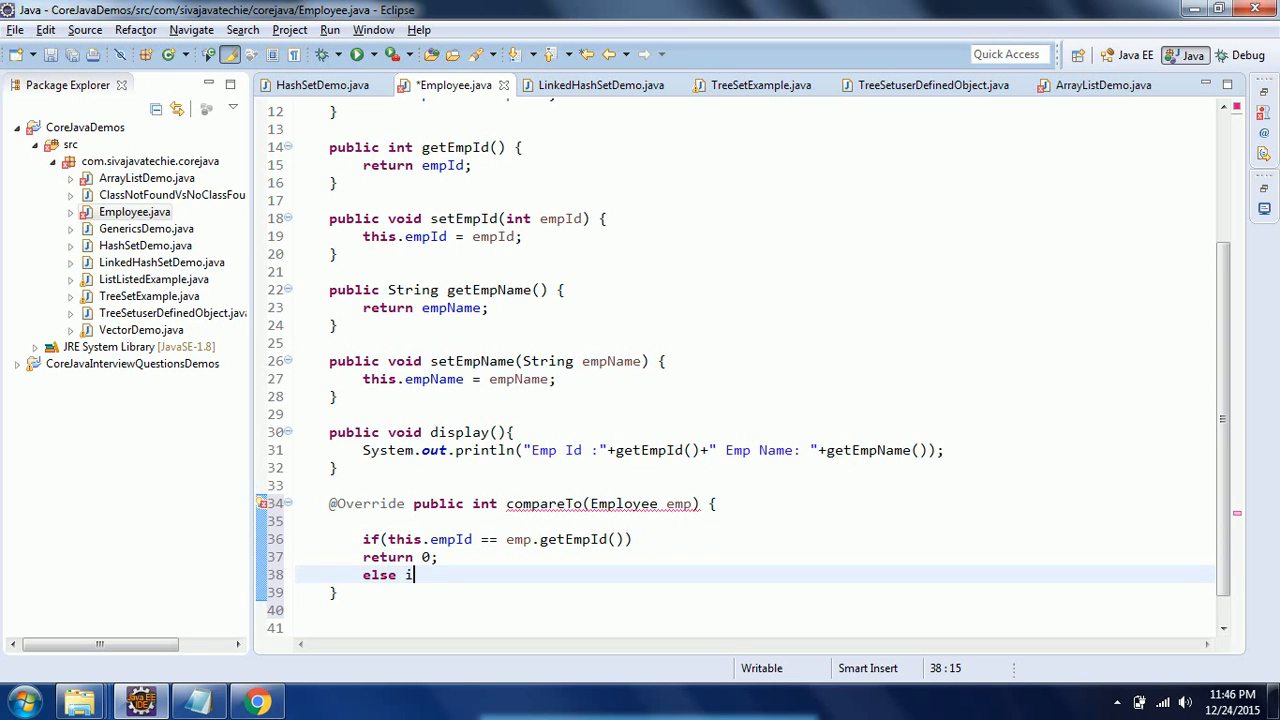
text(f(this))
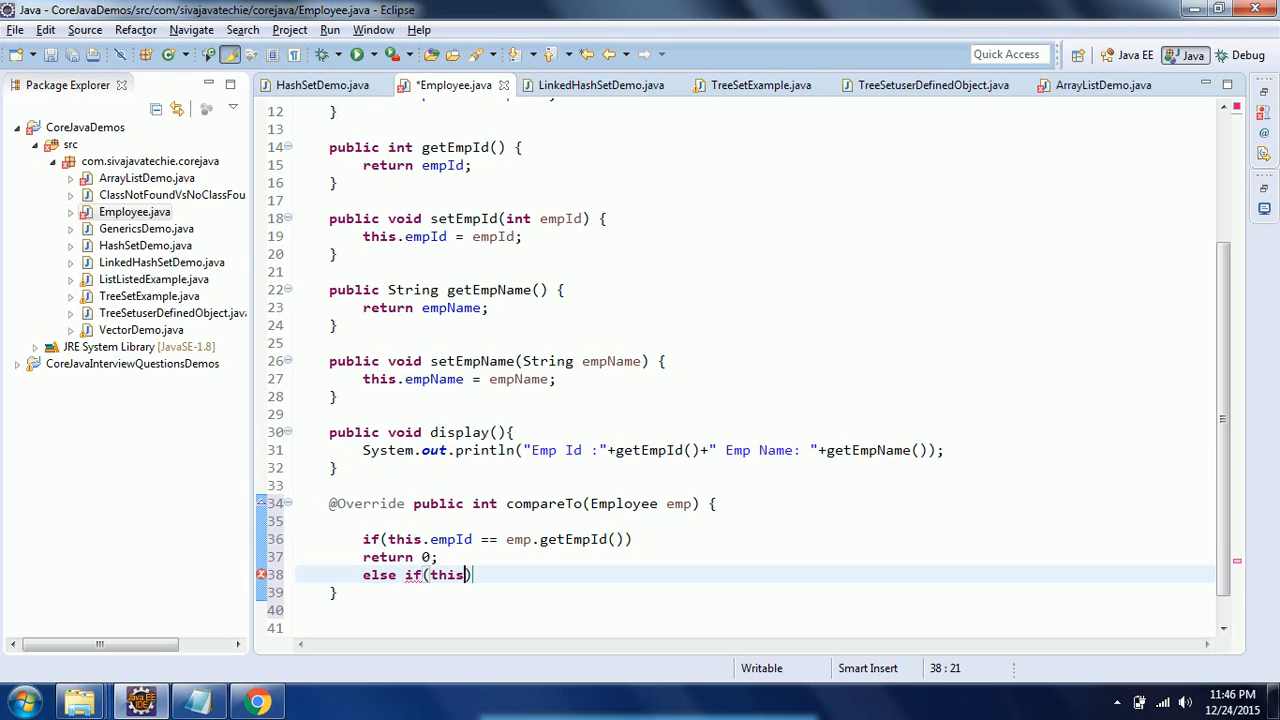
text(.empId >)
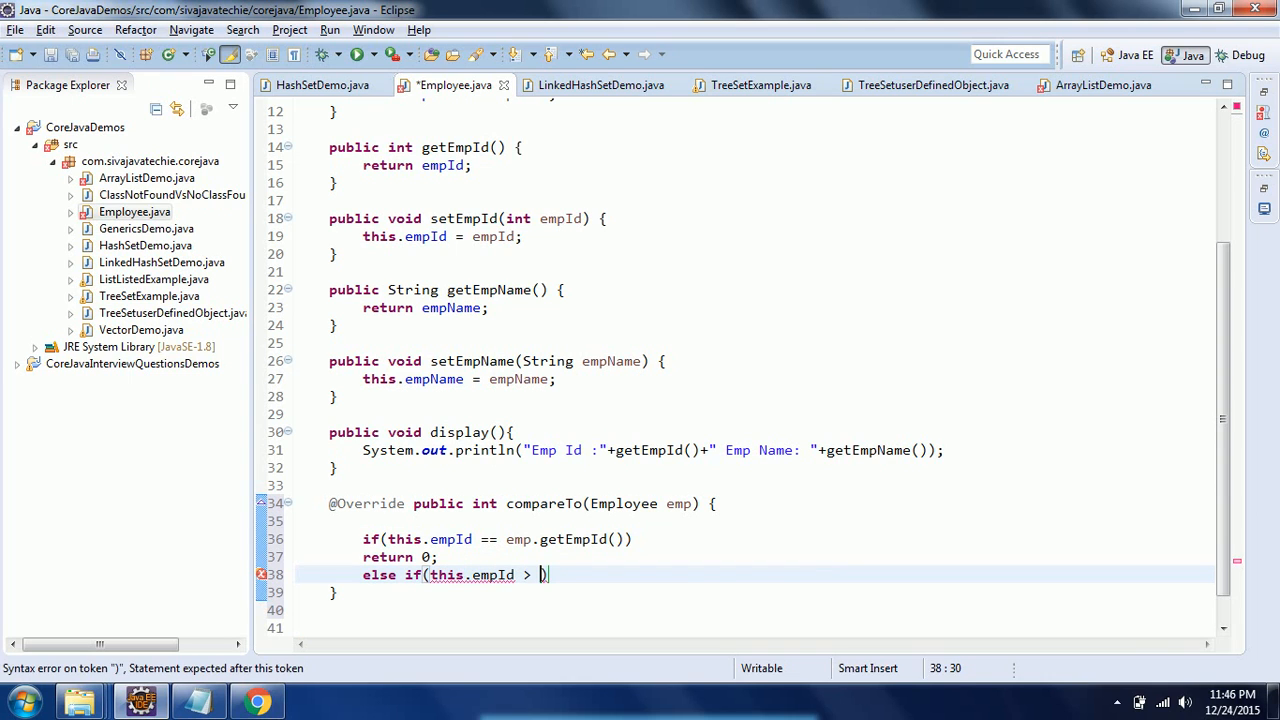
text(emp.getEmpId()
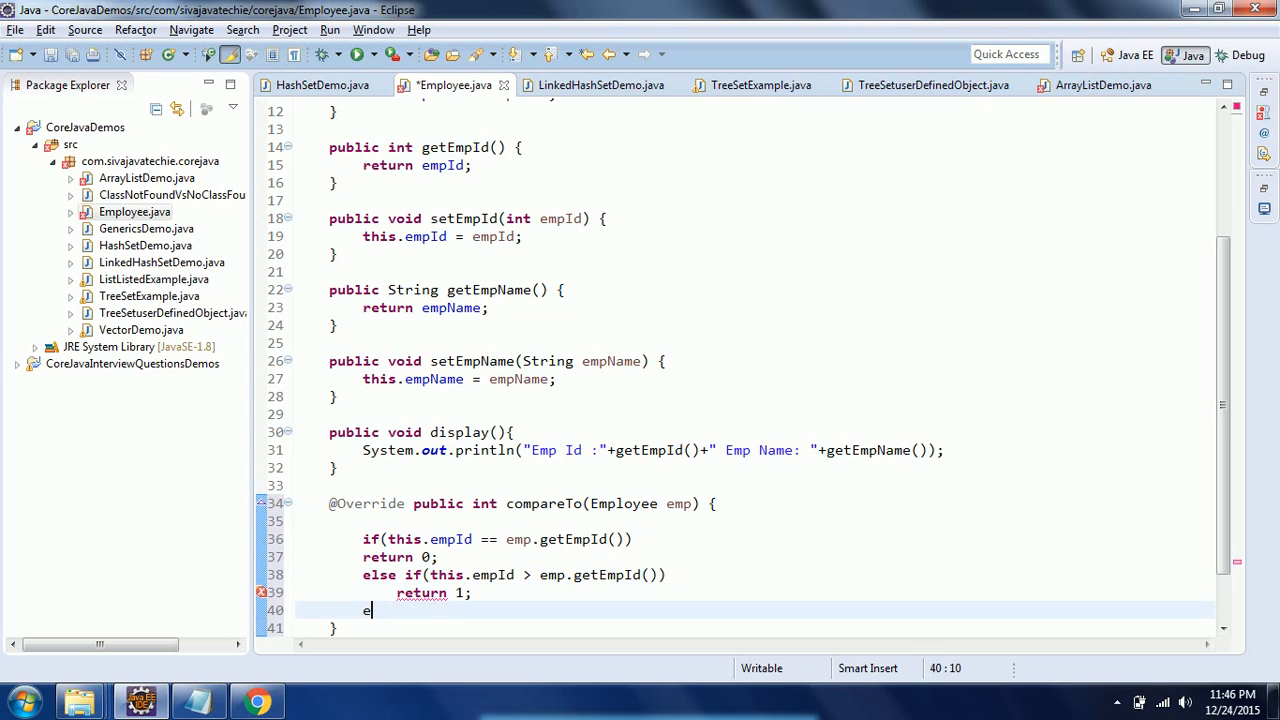
text(lse -1)
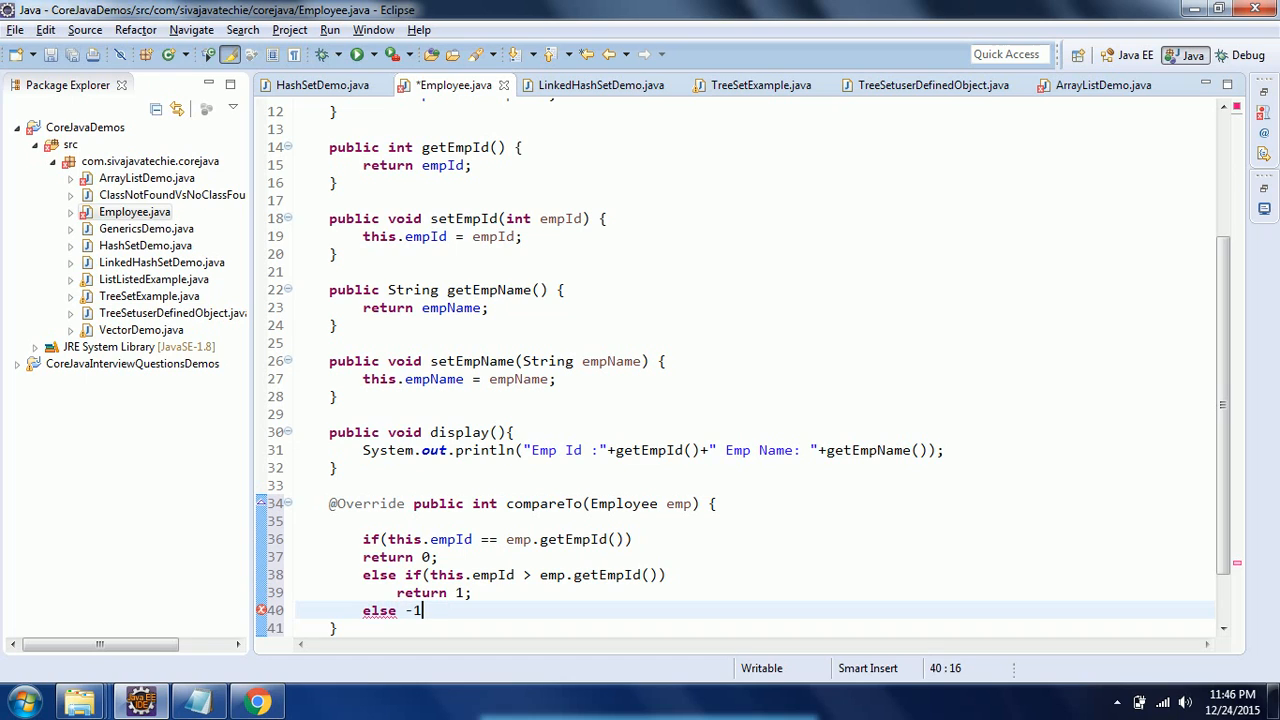
text(;)
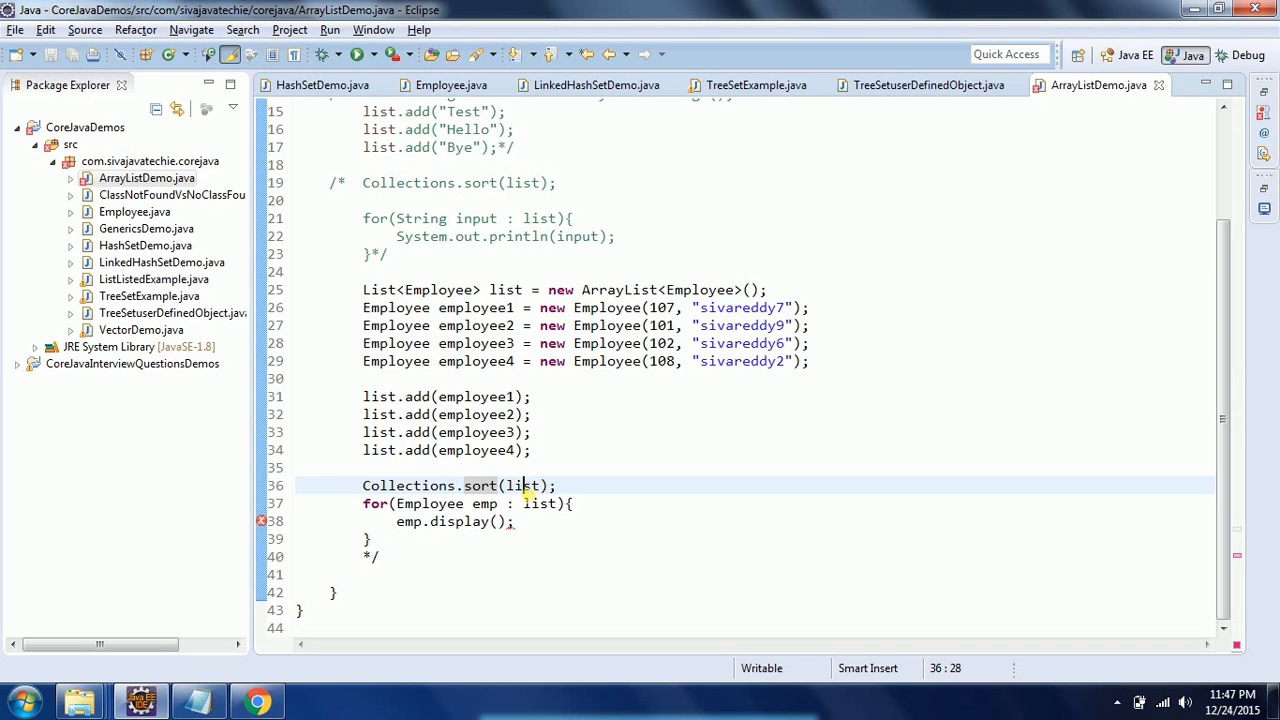
Review Collections.sort's Javadoc on Comparable list elements for the employee list.
double_click(532, 486)
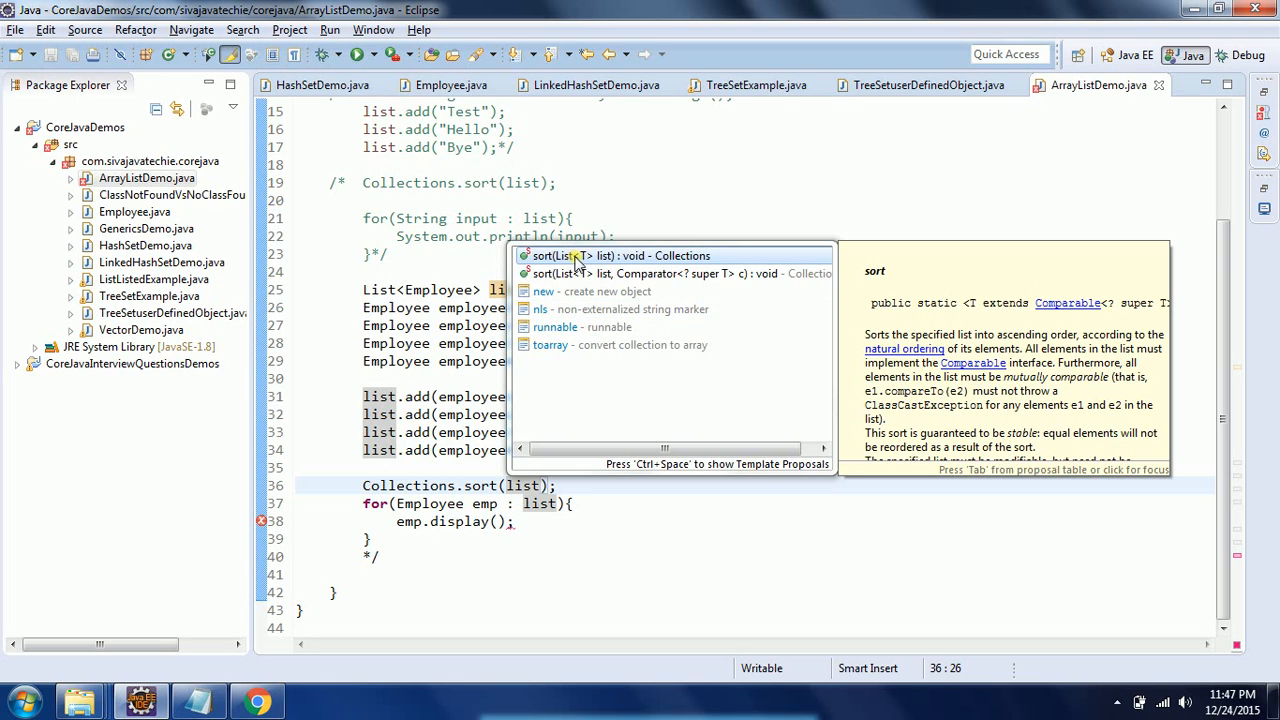
mouse_move(590, 264)
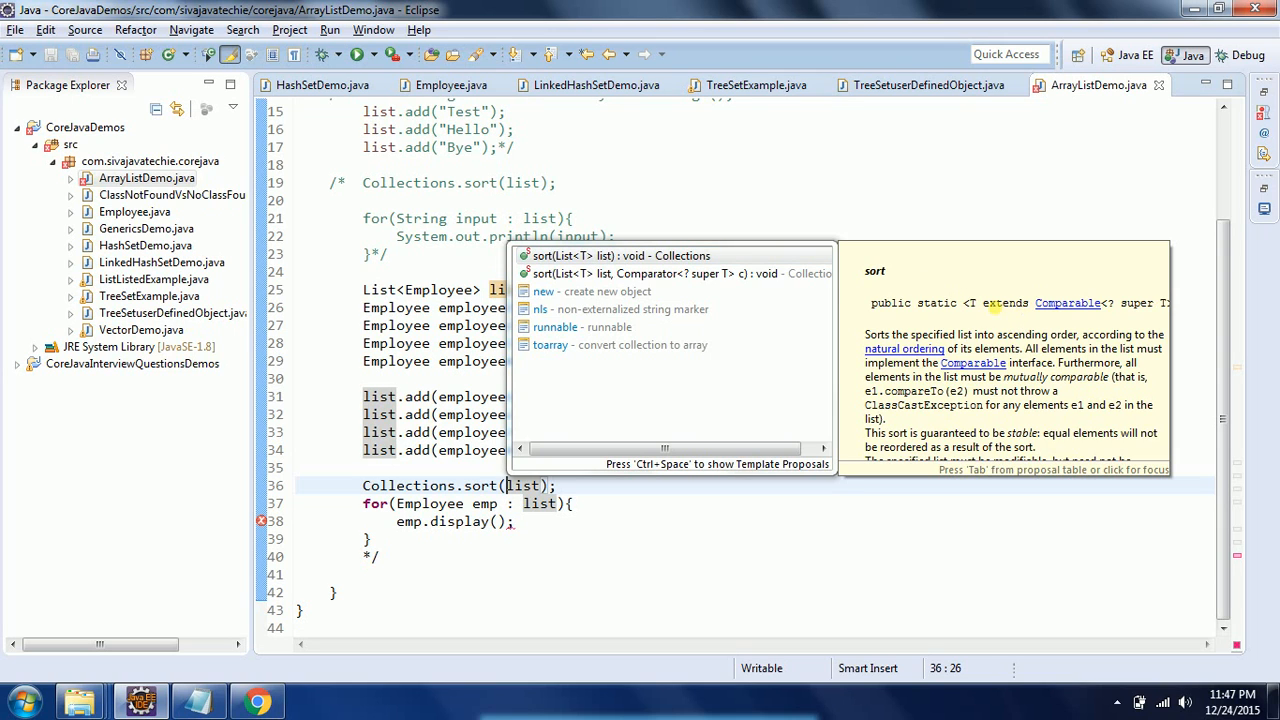
mouse_move(1108, 318)
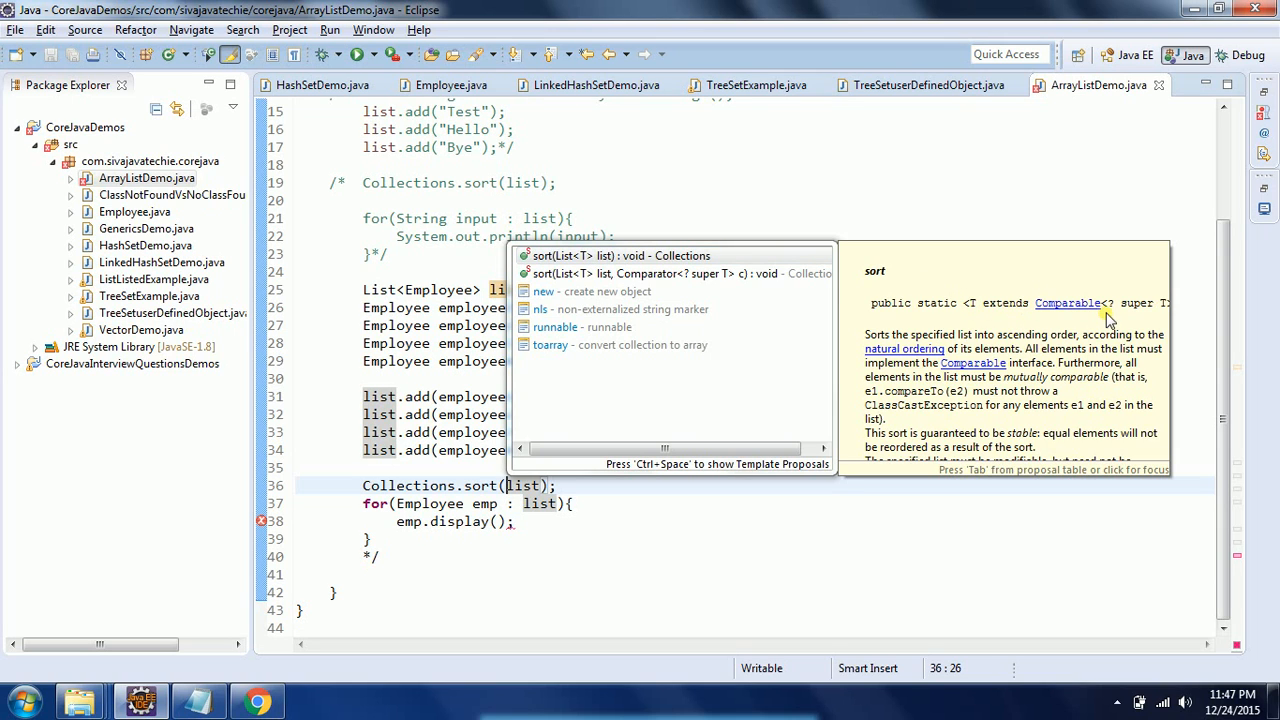
mouse_move(1020, 340)
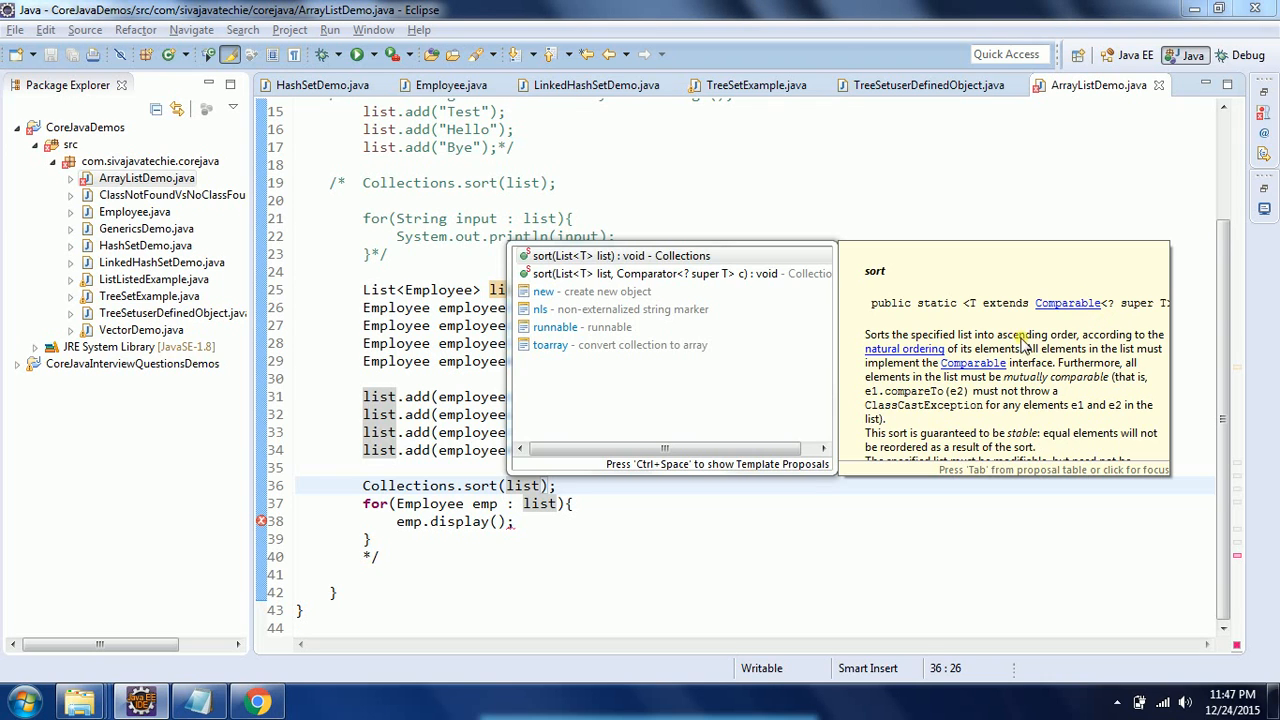
key(Escape)
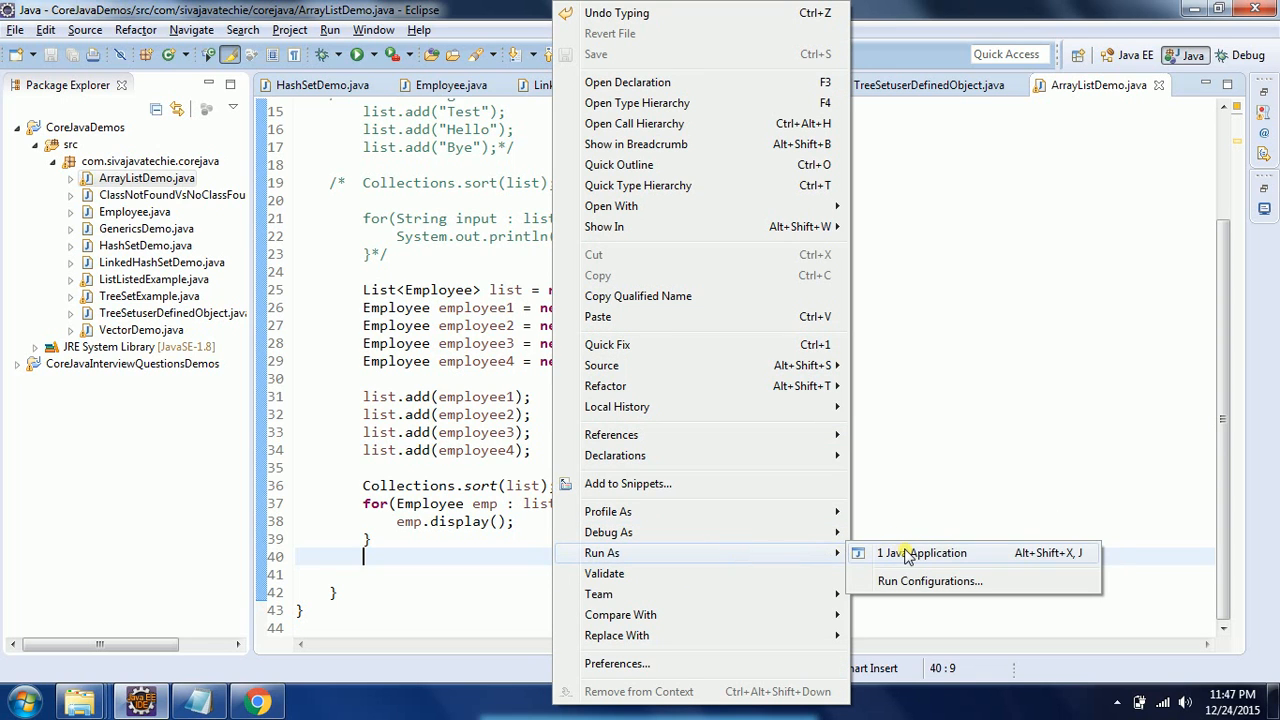
Run ArrayListDemo, showing employees sorted by ID 101, 102, 107, 108.
click(928, 552)
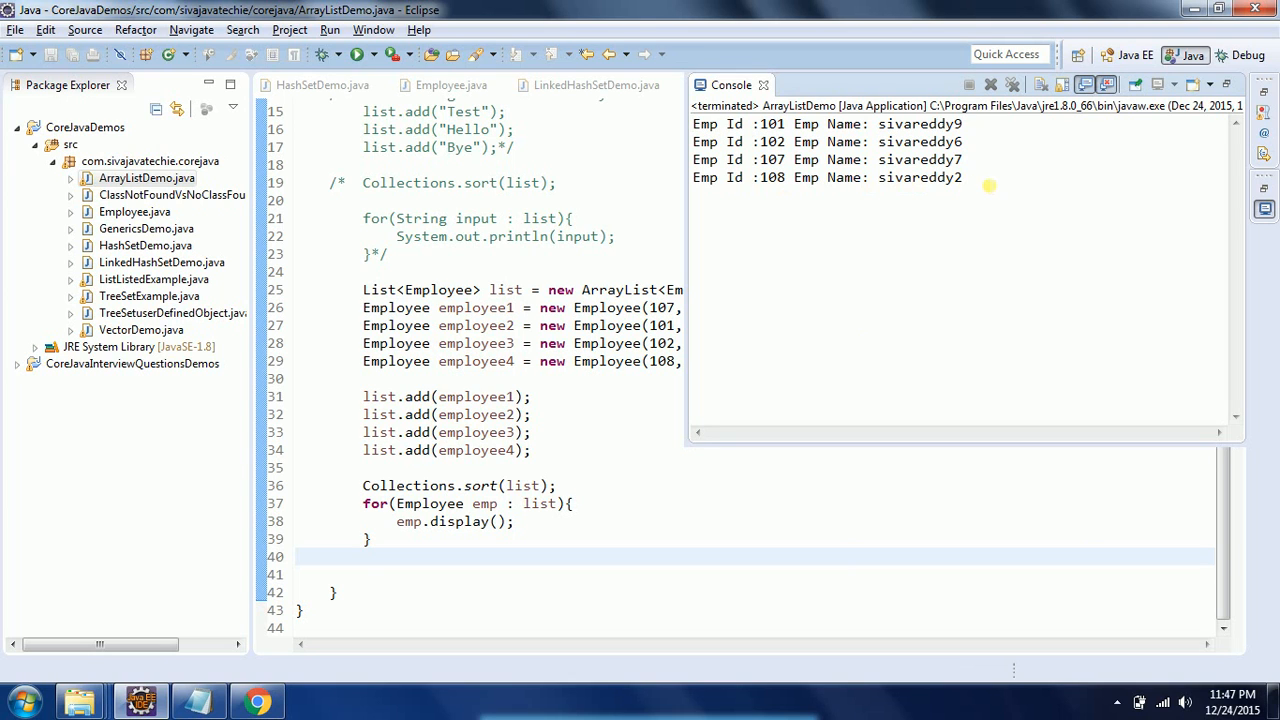
drag(710, 140, 964, 176)
text(//  )
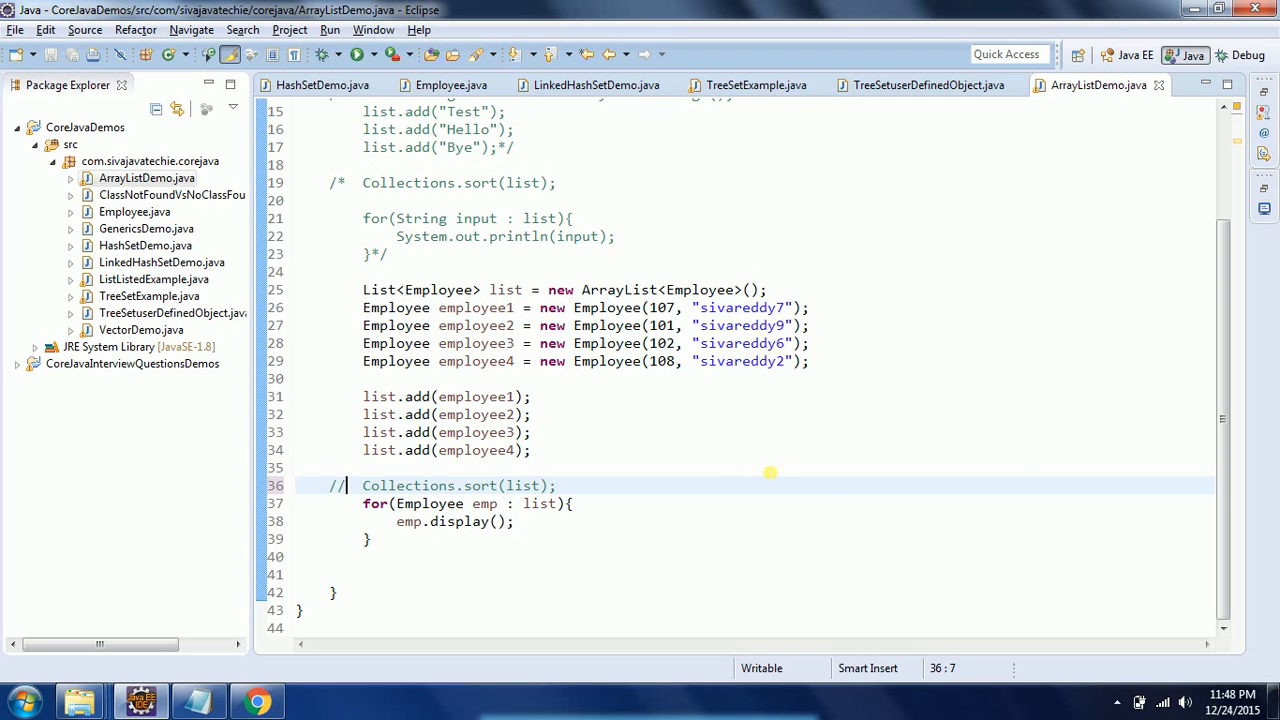
Rerun without the sort call, showing insertion order 107, 101, 102, 108.
right_click(770, 472)
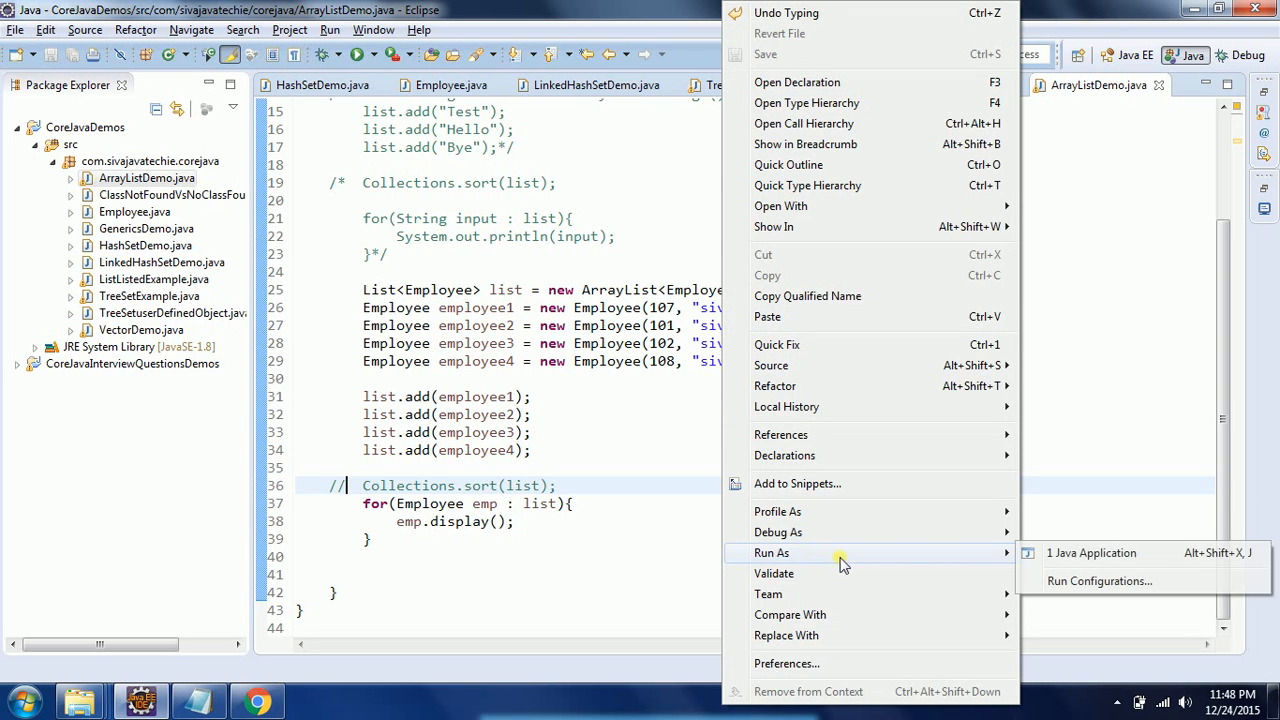
click(1092, 552)
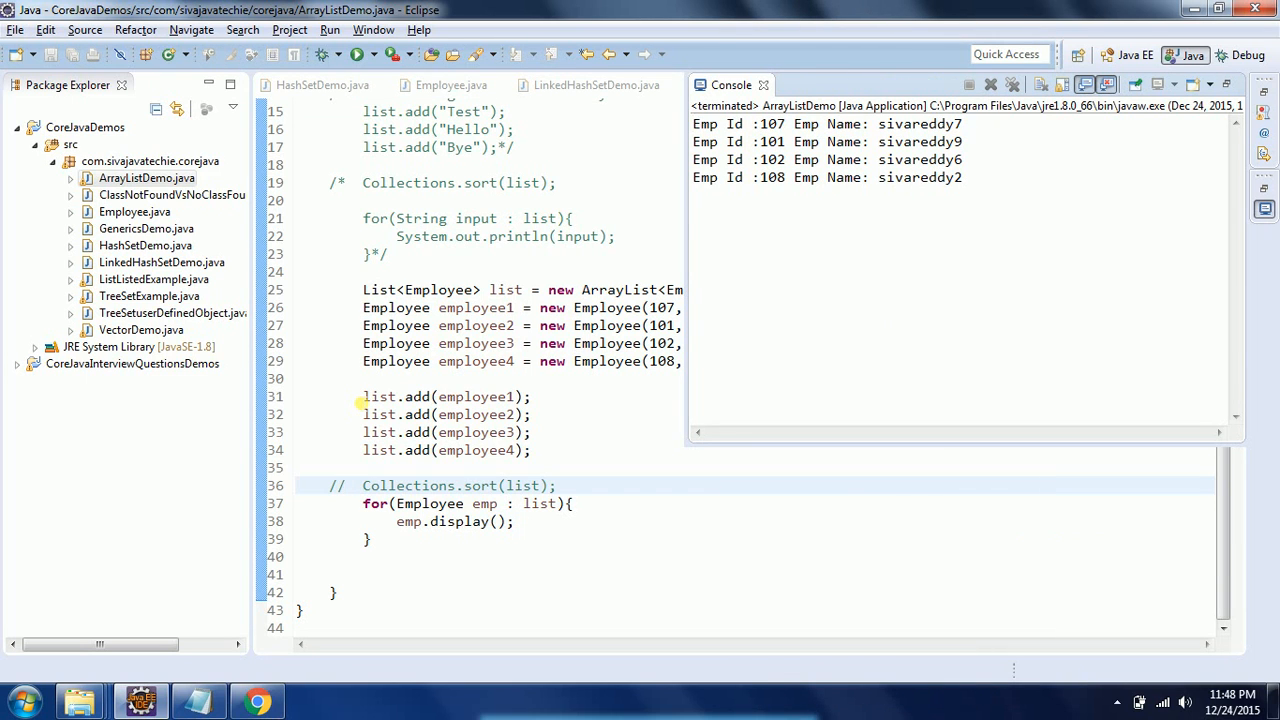
mouse_move(792, 228)
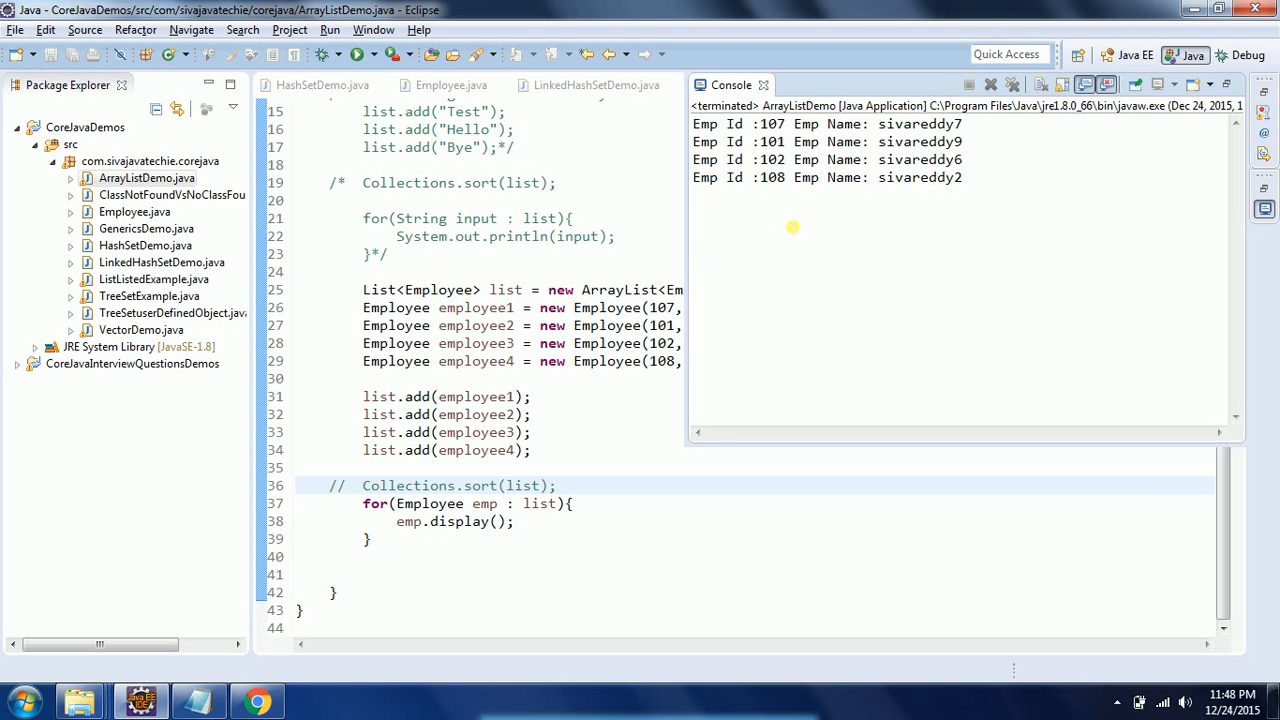
click(360, 486)
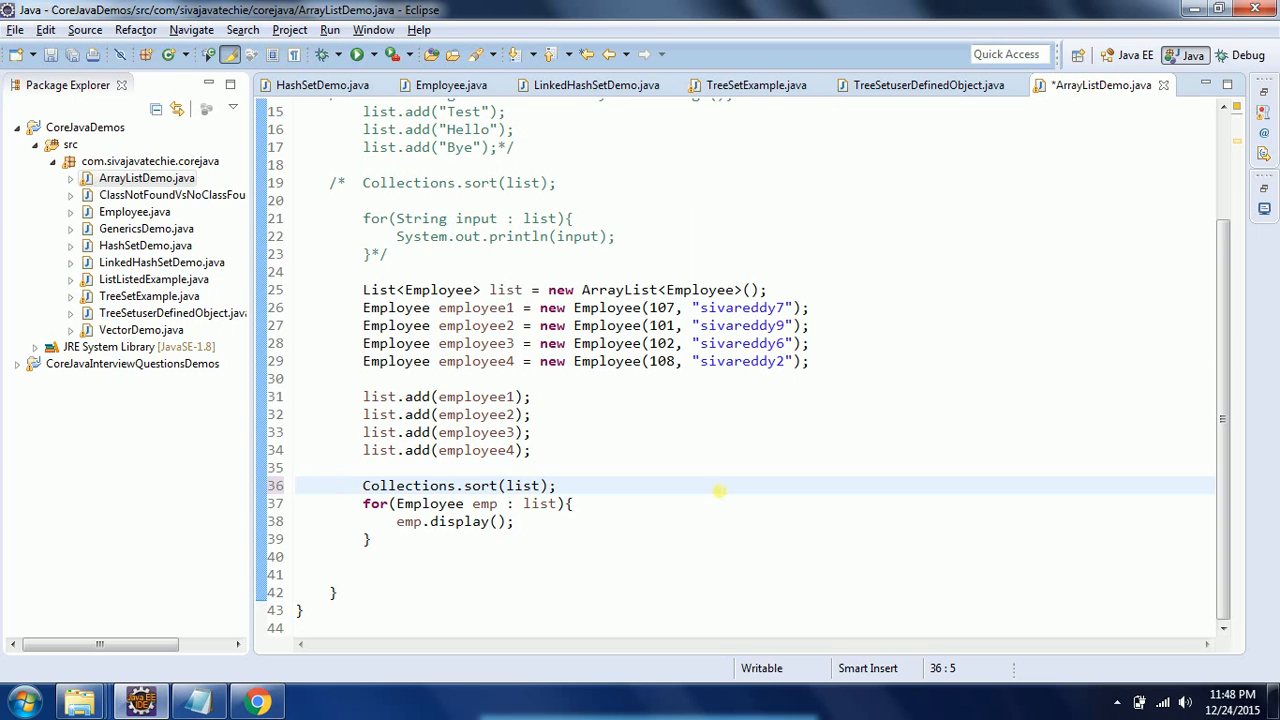
Save the LinkedList version, run it as Java Application, and select the sorted output 101 to 108.
key(ctrl+s)
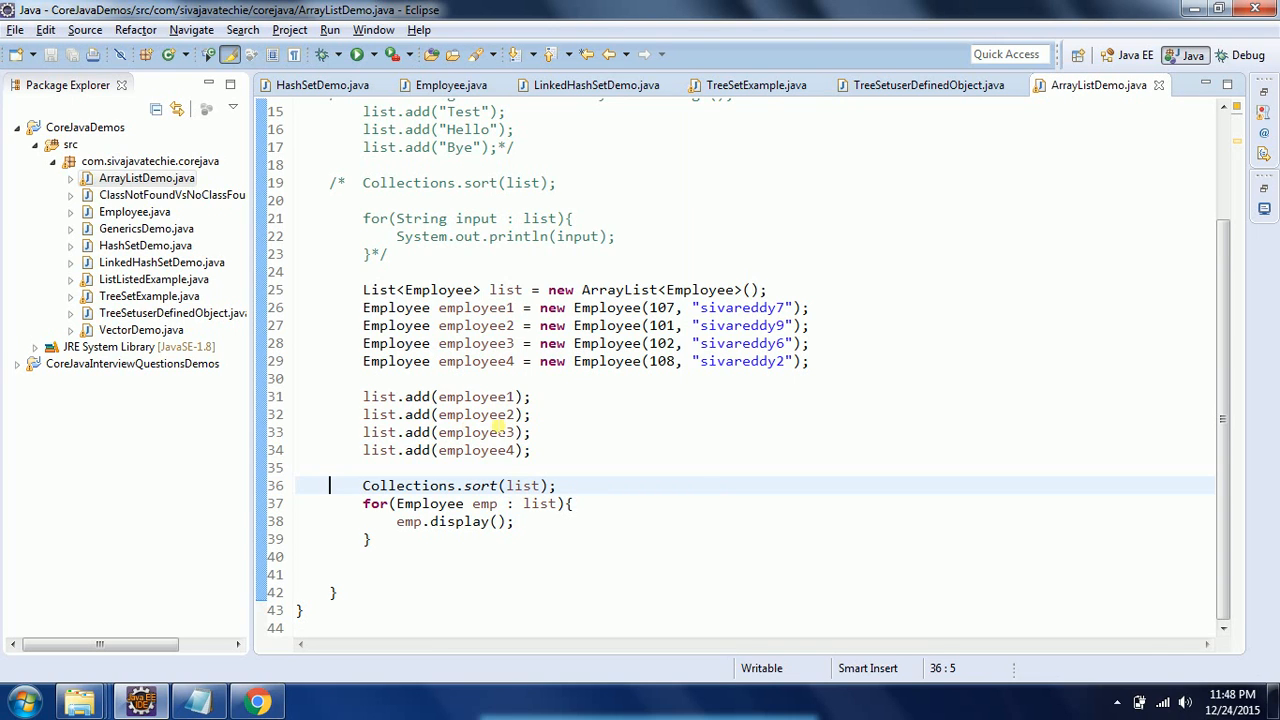
mouse_move(490, 396)
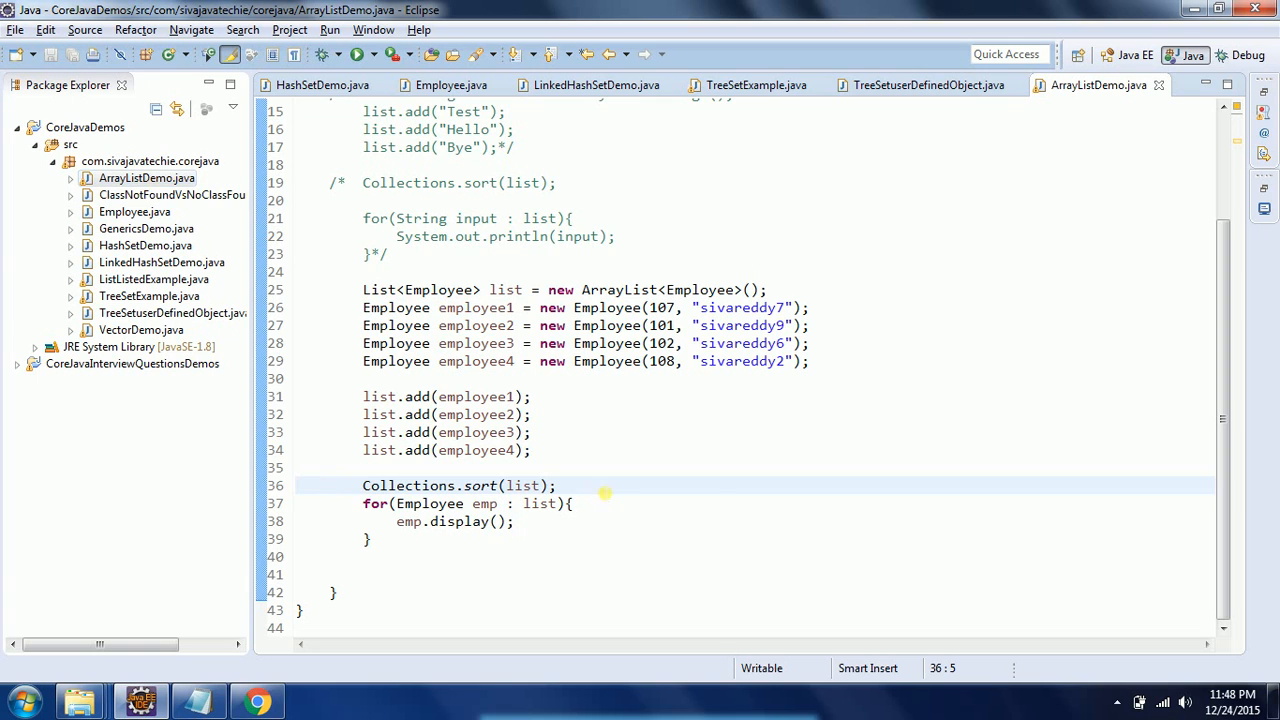
right_click(604, 486)
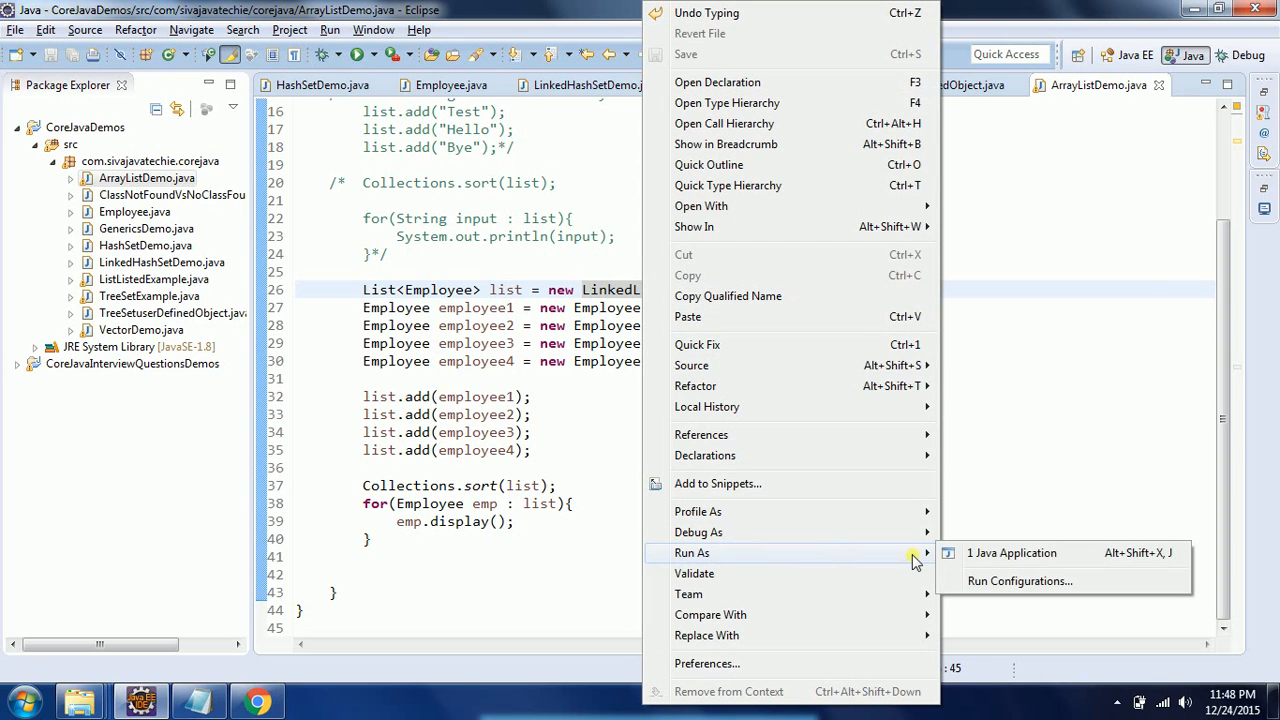
click(1012, 552)
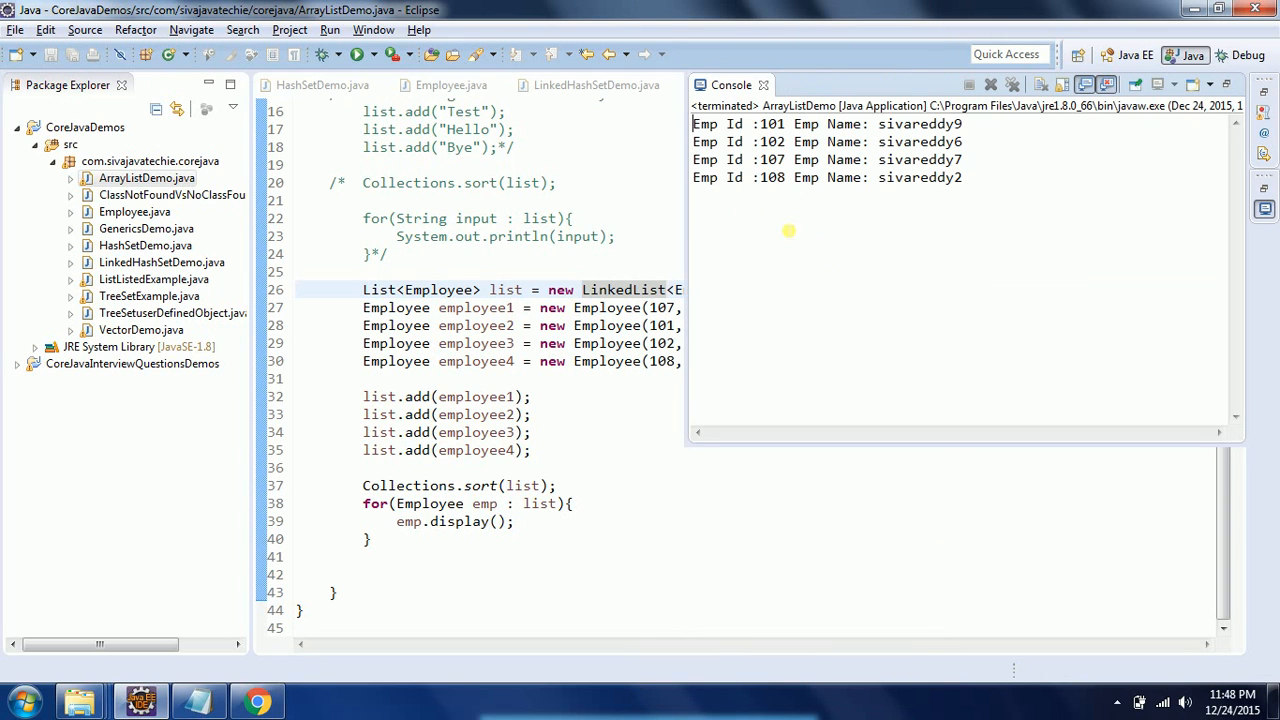
drag(692, 124, 744, 178)
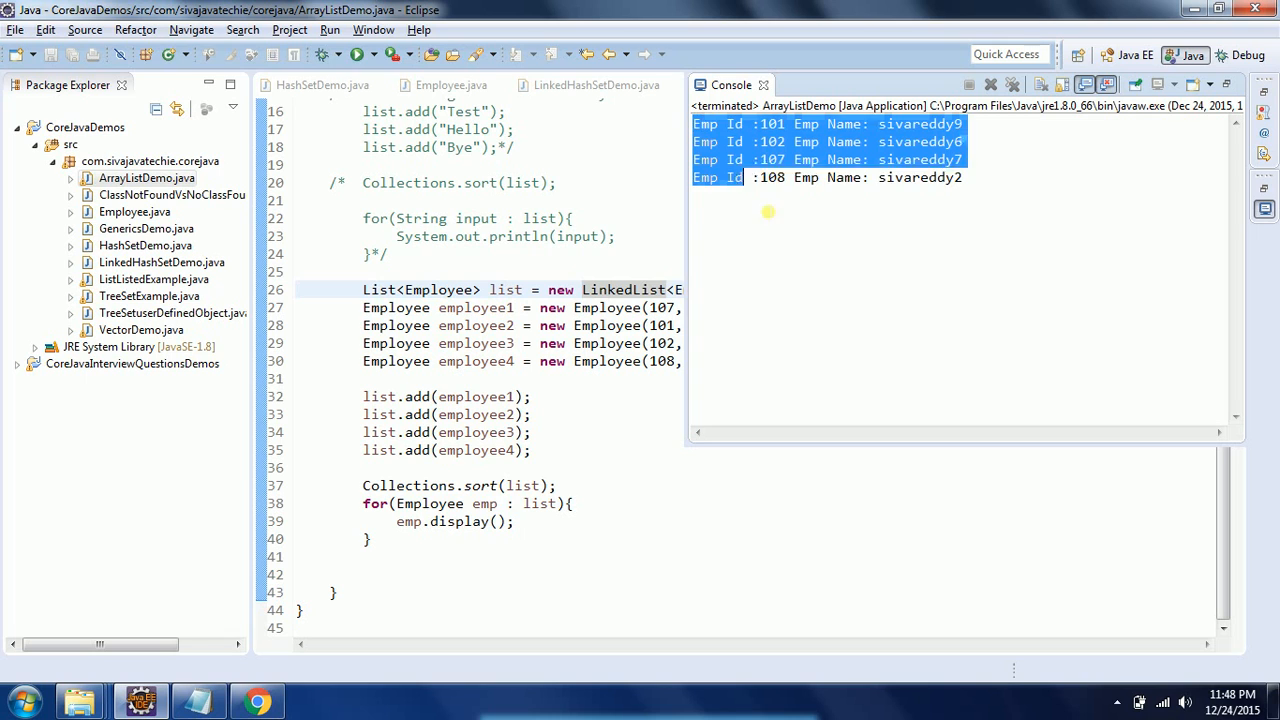